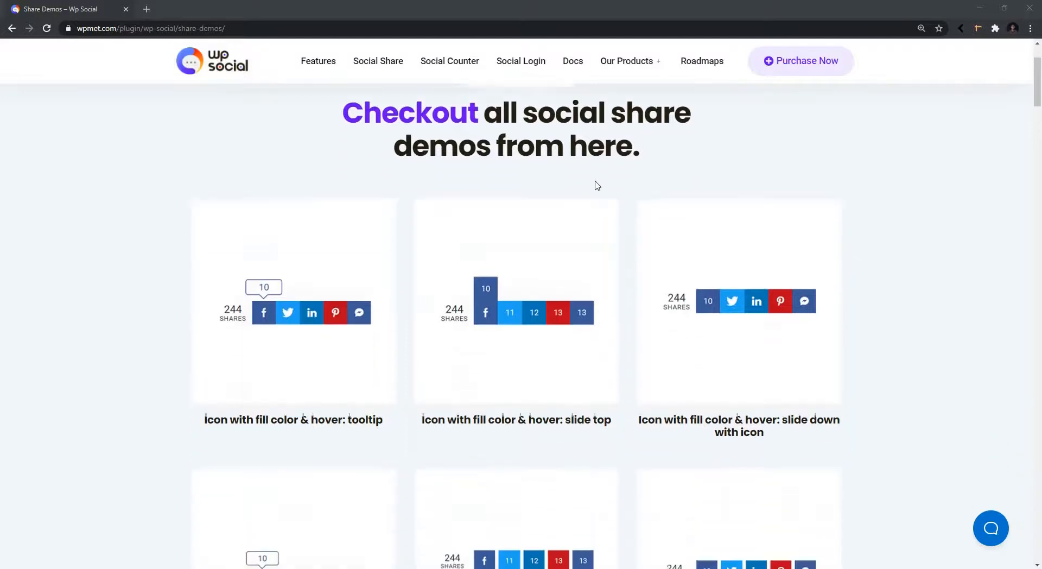
Step: Scroll down the dashboard sidebar and open WP Social > Social Share settings
scroll("down", 3)
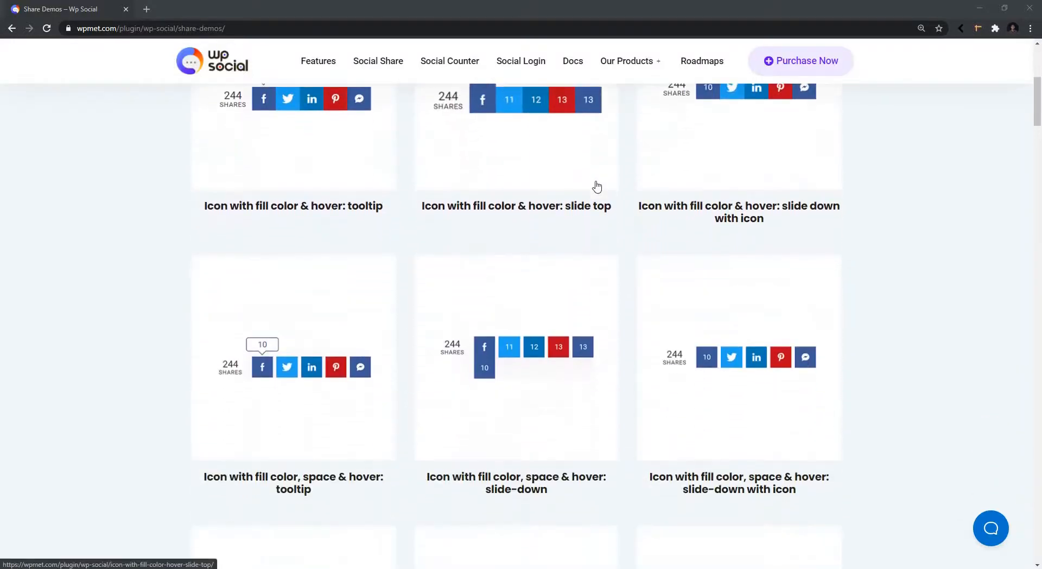
scroll("down", 3)
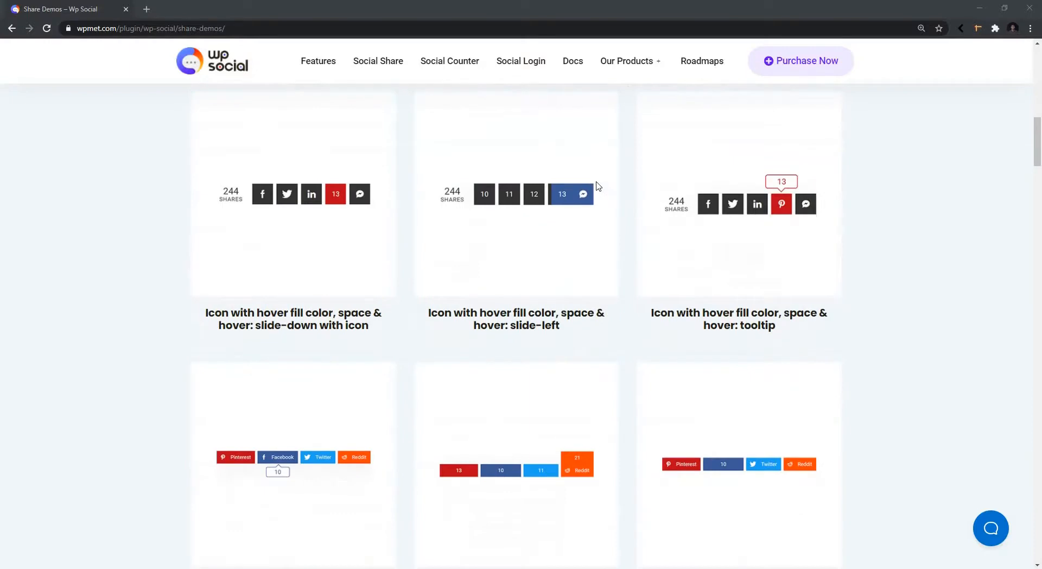
scroll("down", 3)
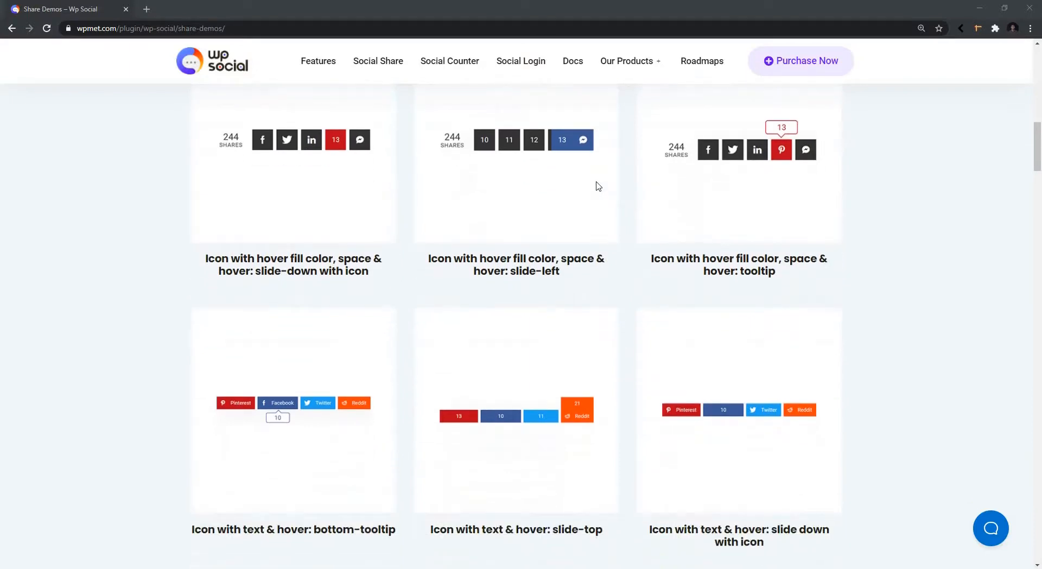
scroll("down", 3)
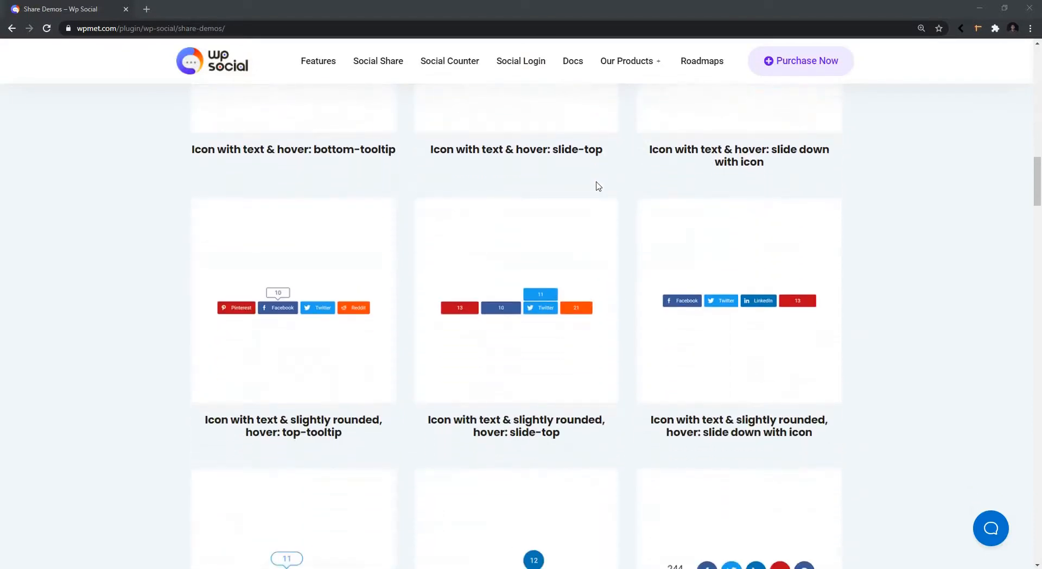
scroll("down", 3)
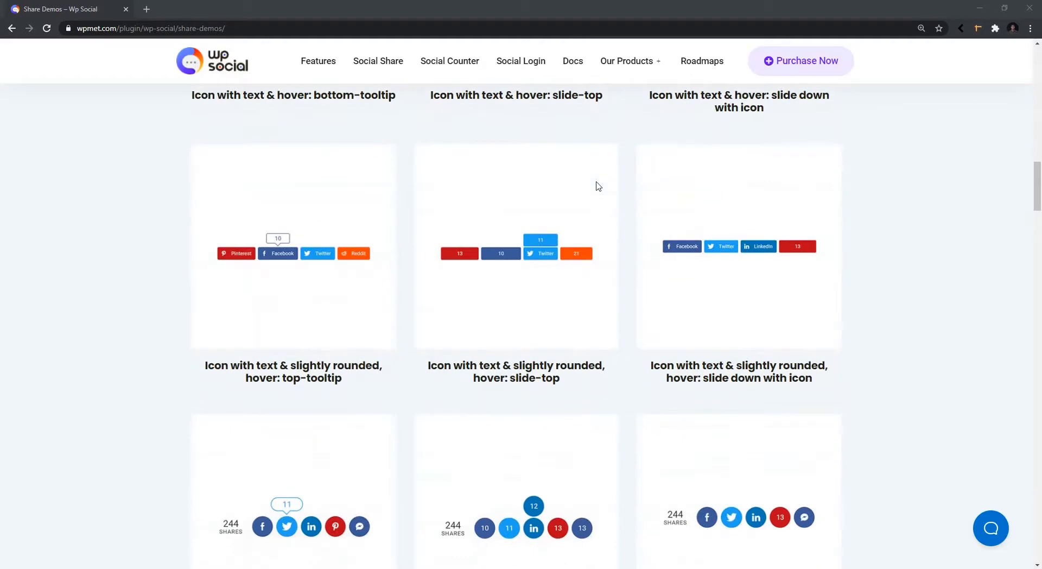
scroll("down", 3)
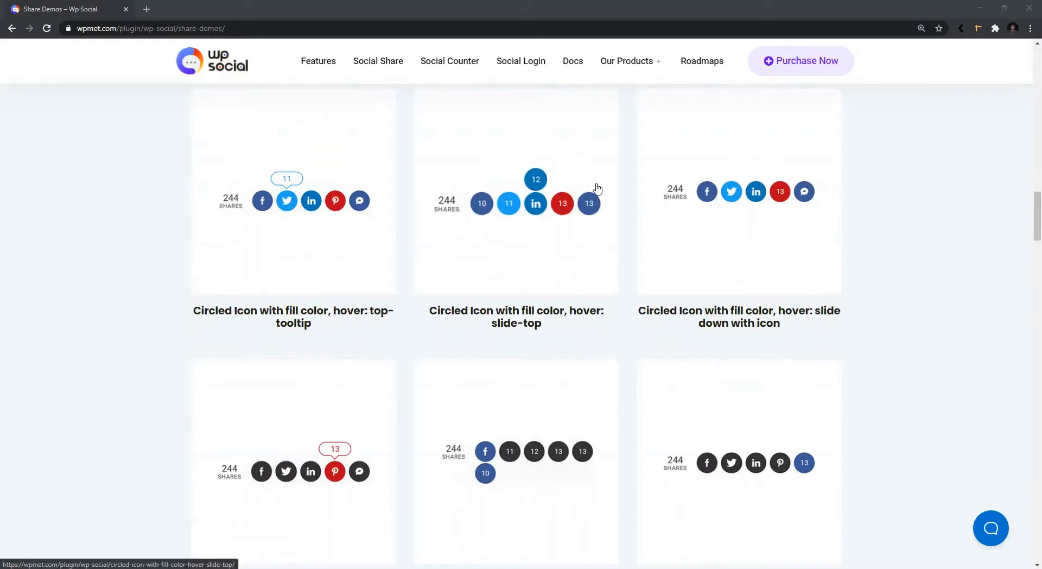
scroll("down", 3)
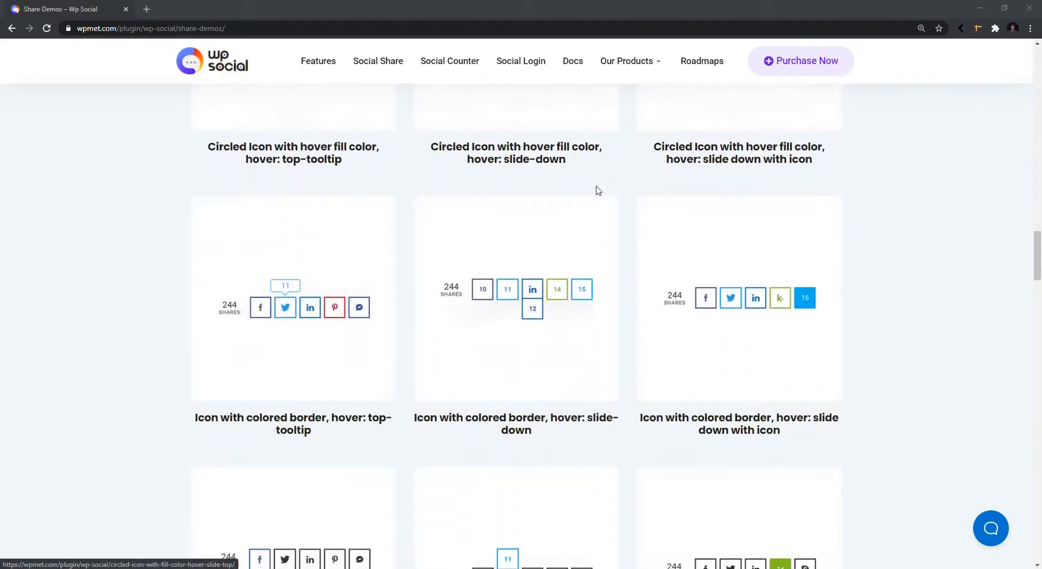
scroll("down", 3)
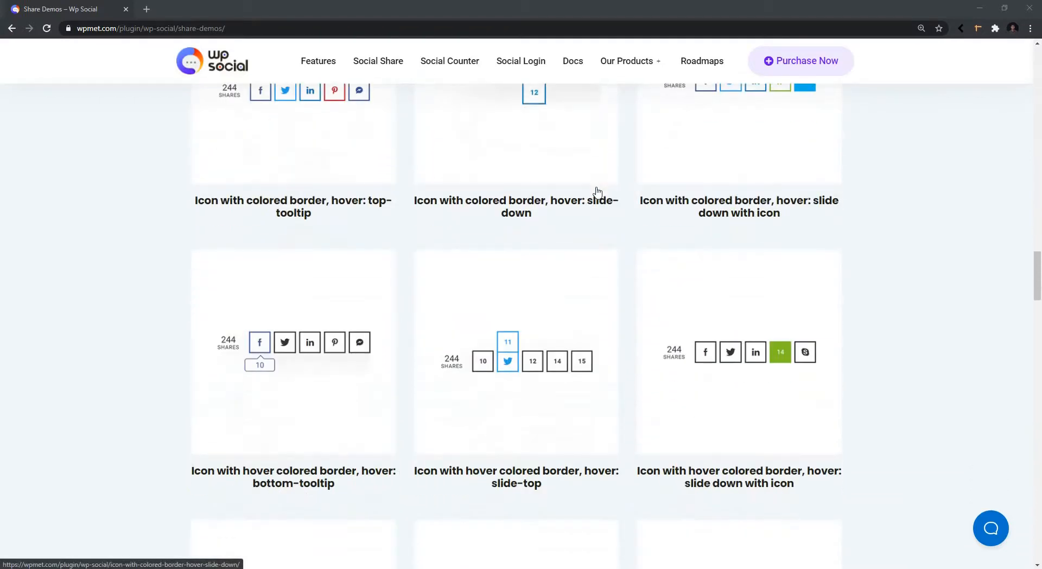
scroll("down", 3)
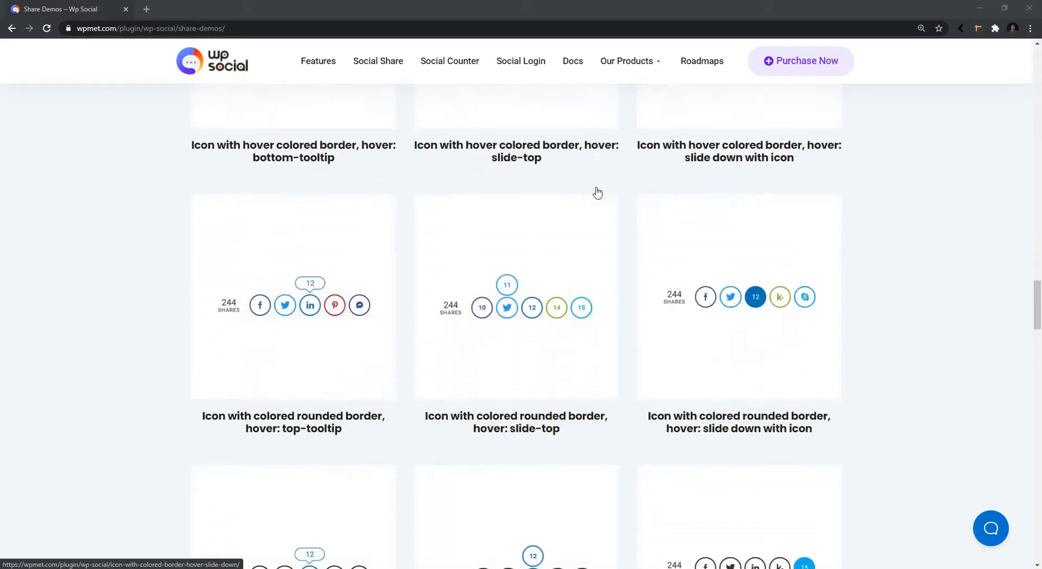
scroll("down", 3)
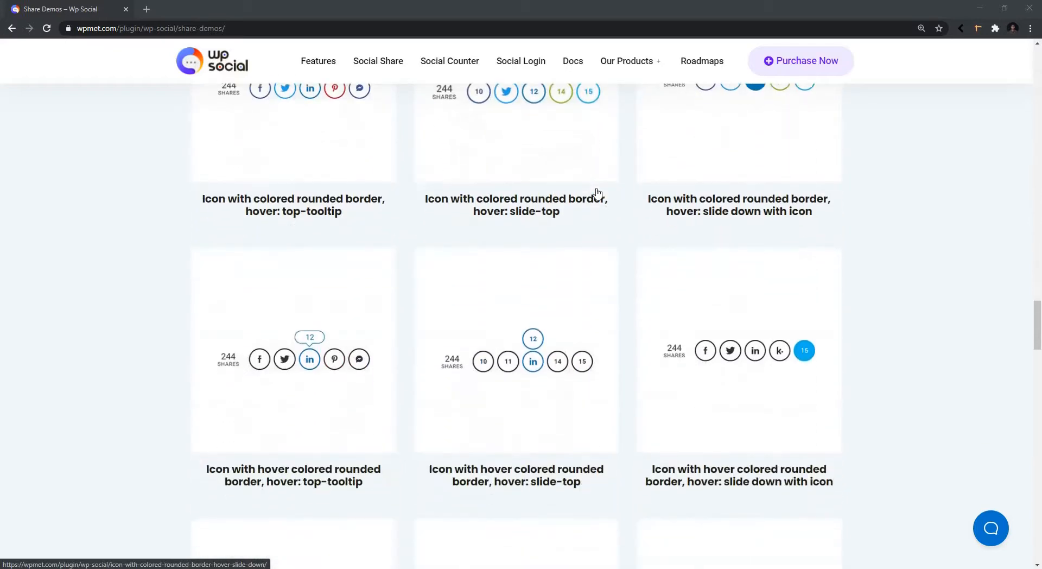
scroll("down", 3)
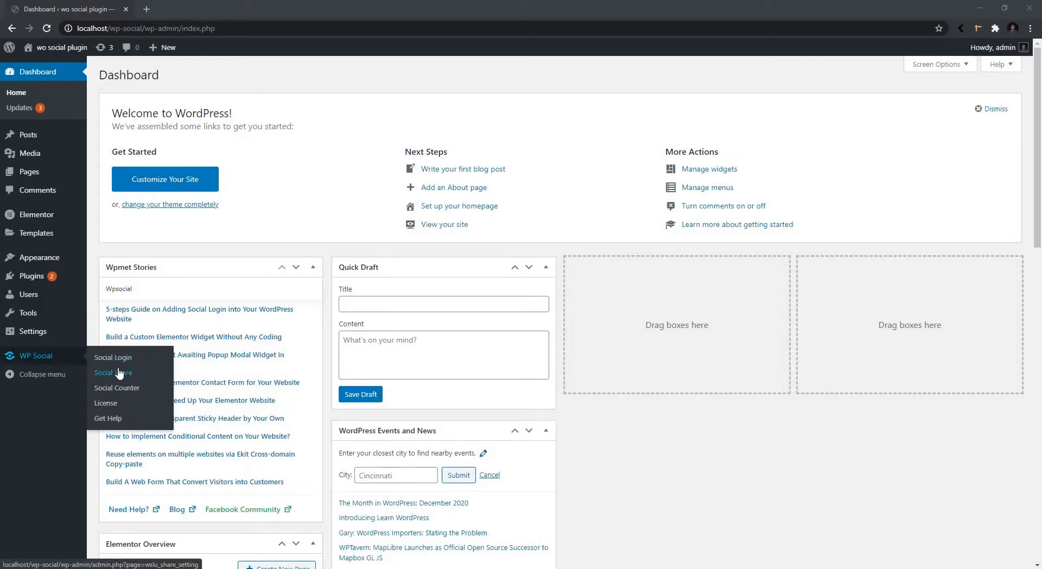
left_click(112, 372)
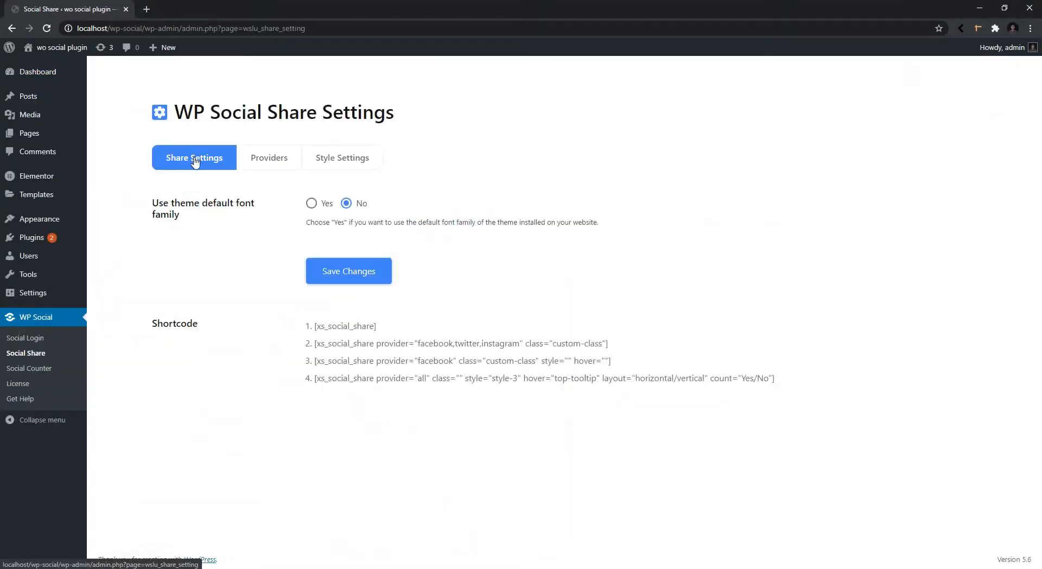
mouse_move(259, 173)
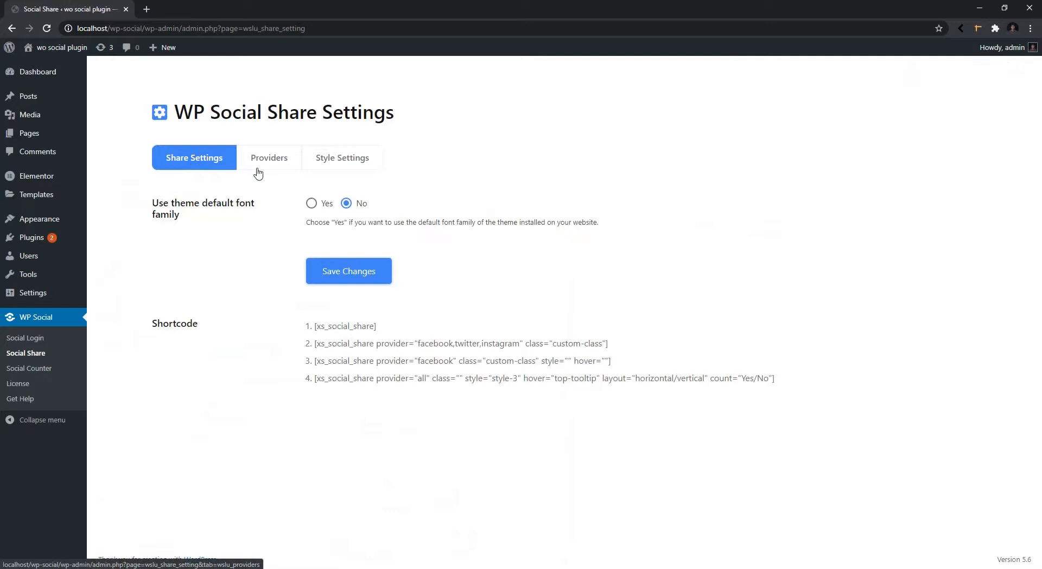
mouse_move(313, 166)
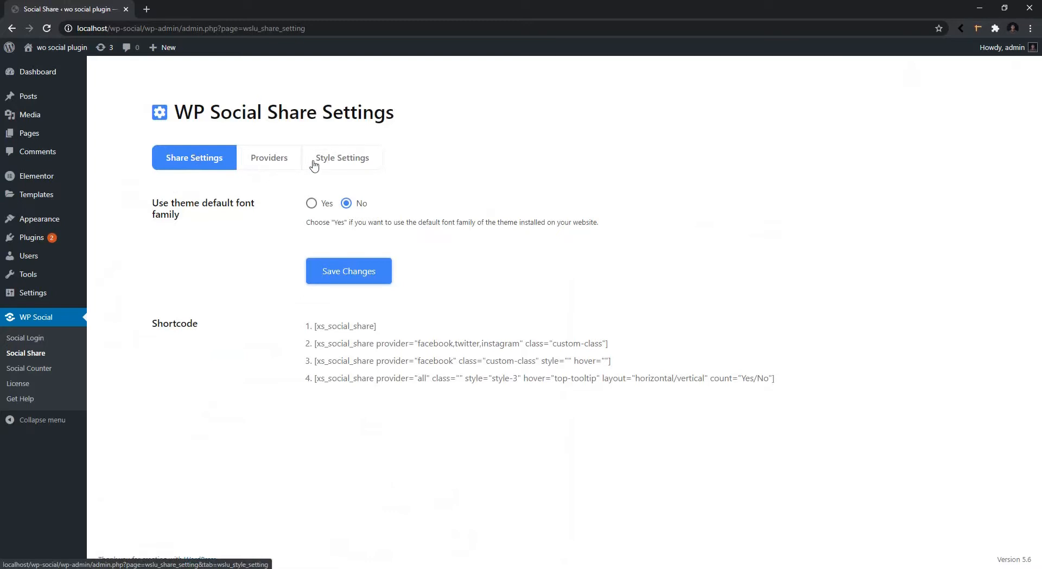
mouse_move(236, 326)
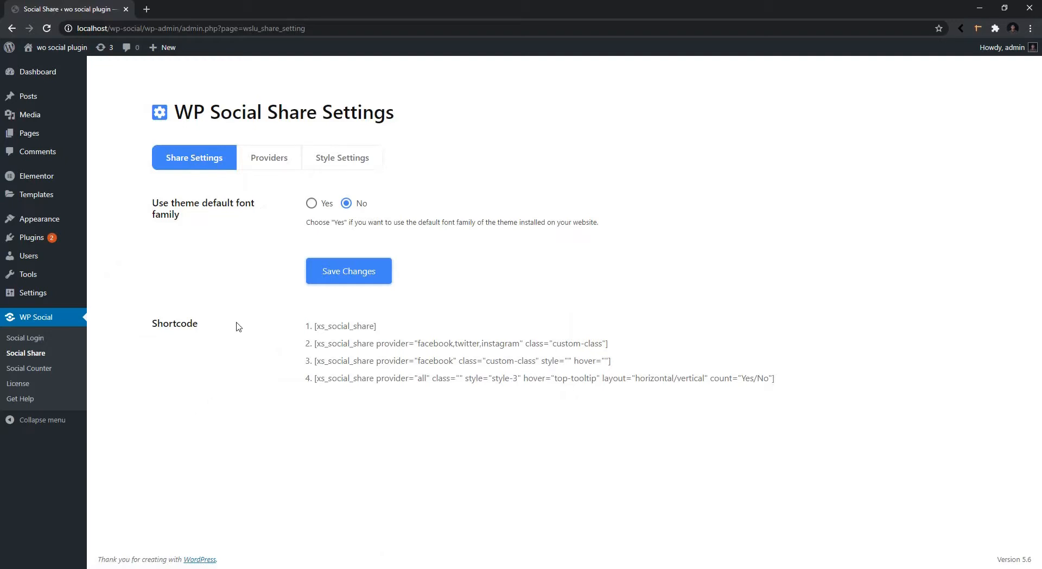
Step: Open the Providers tab and browse the share provider cards, all switched off
left_click(270, 157)
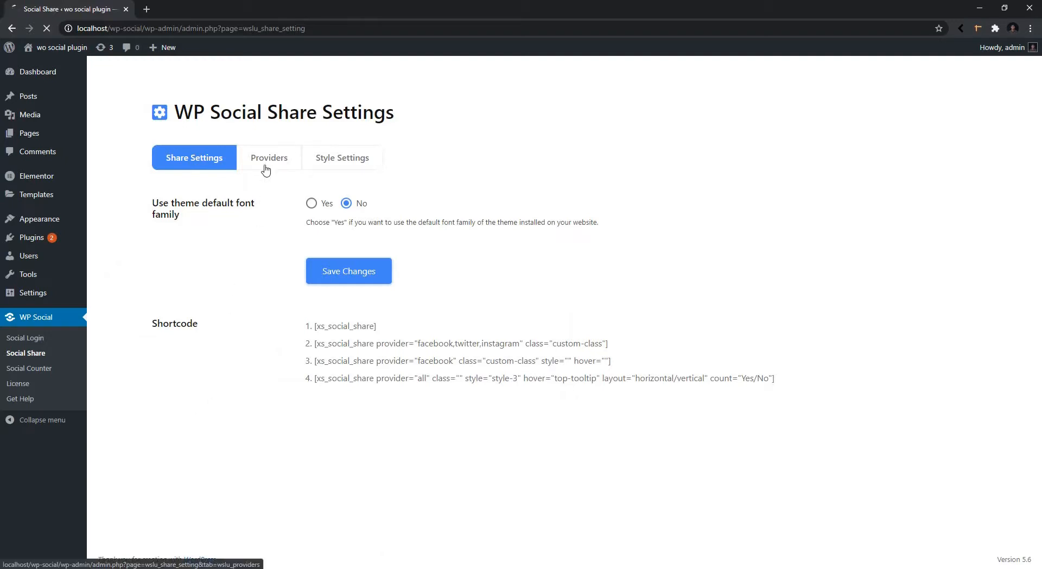
left_click(269, 157)
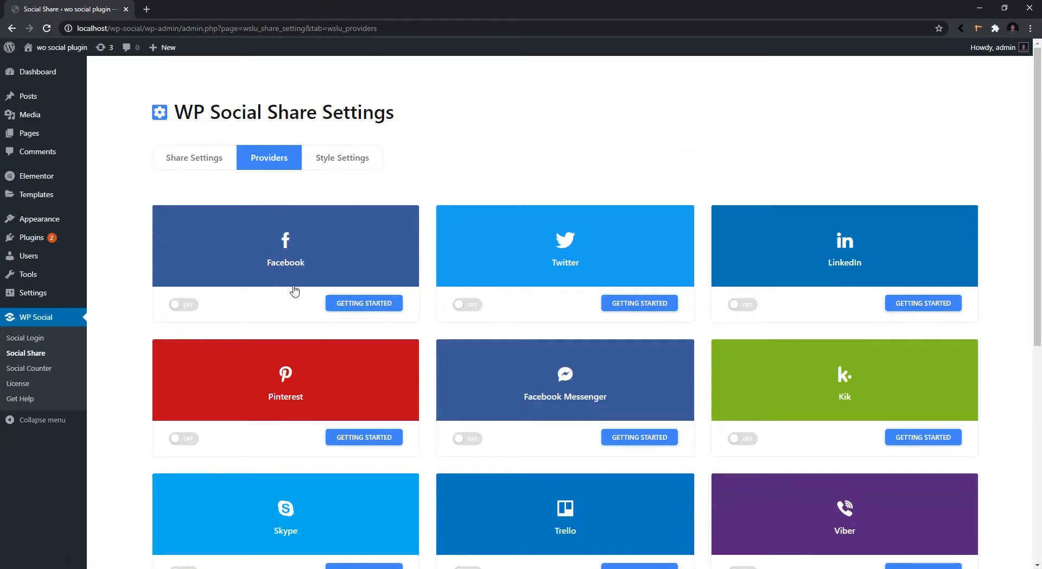
scroll("down", 3)
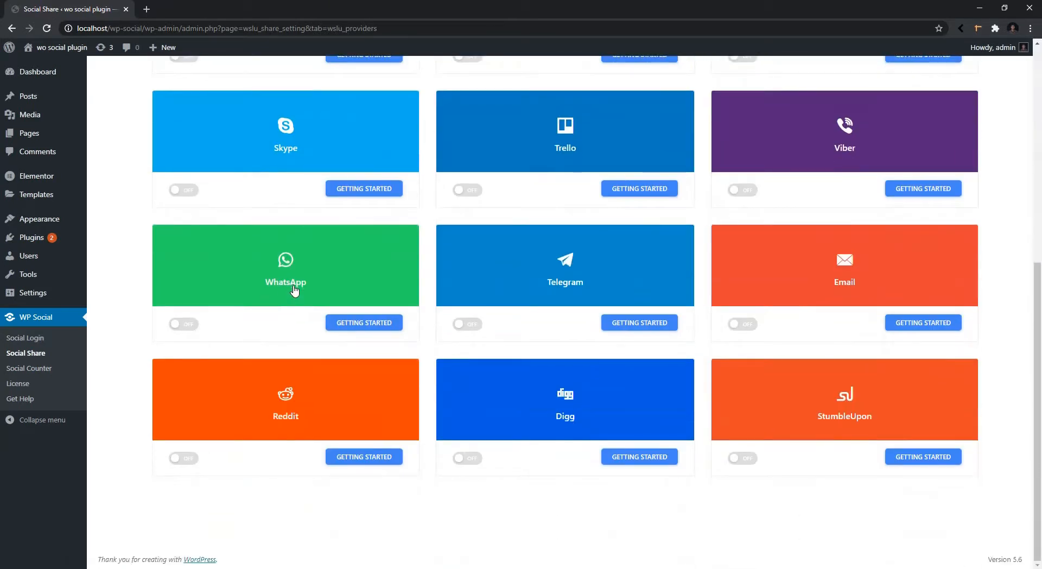
scroll("up", 3)
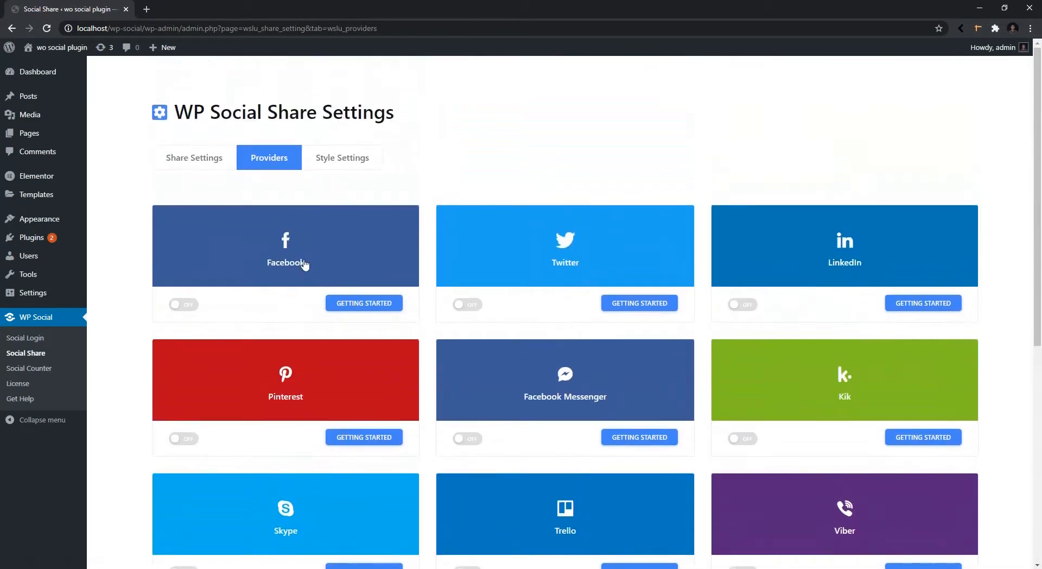
mouse_move(300, 315)
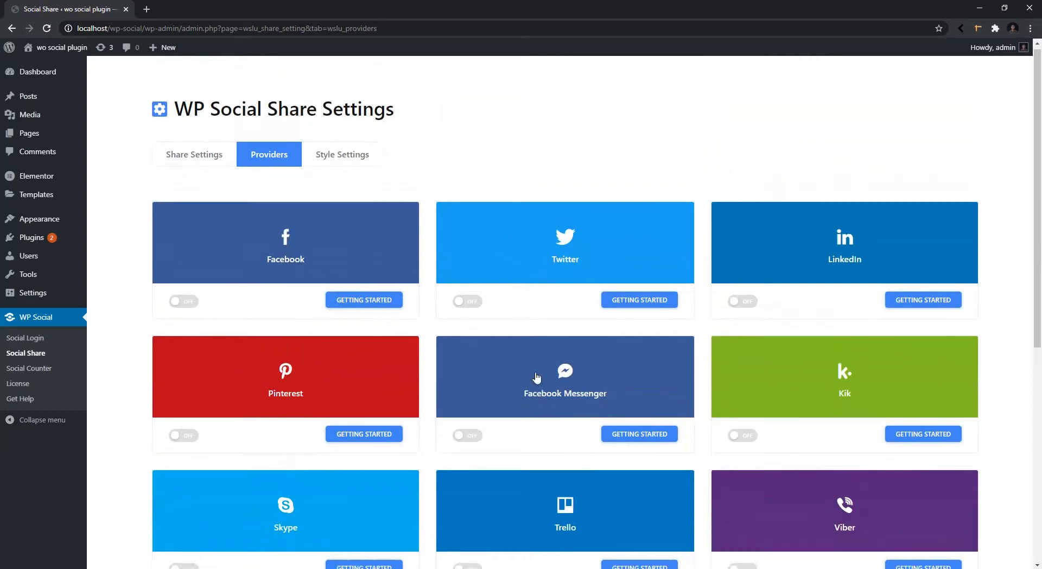
scroll("down", 3)
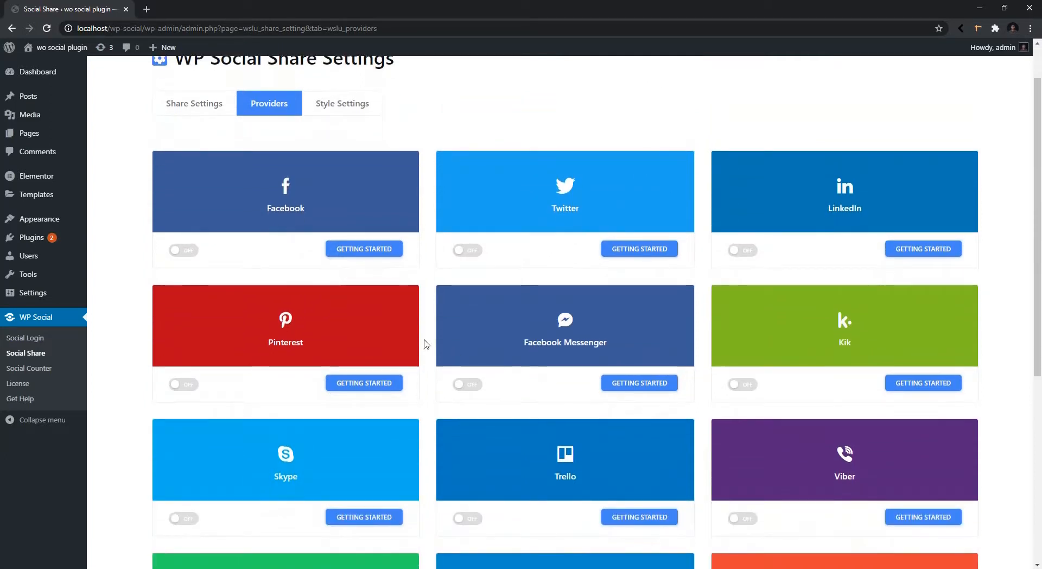
Step: Enable Facebook, Twitter, LinkedIn, Pinterest, Messenger and Skype, reviewing Facebook's settings unchanged
left_click(181, 249)
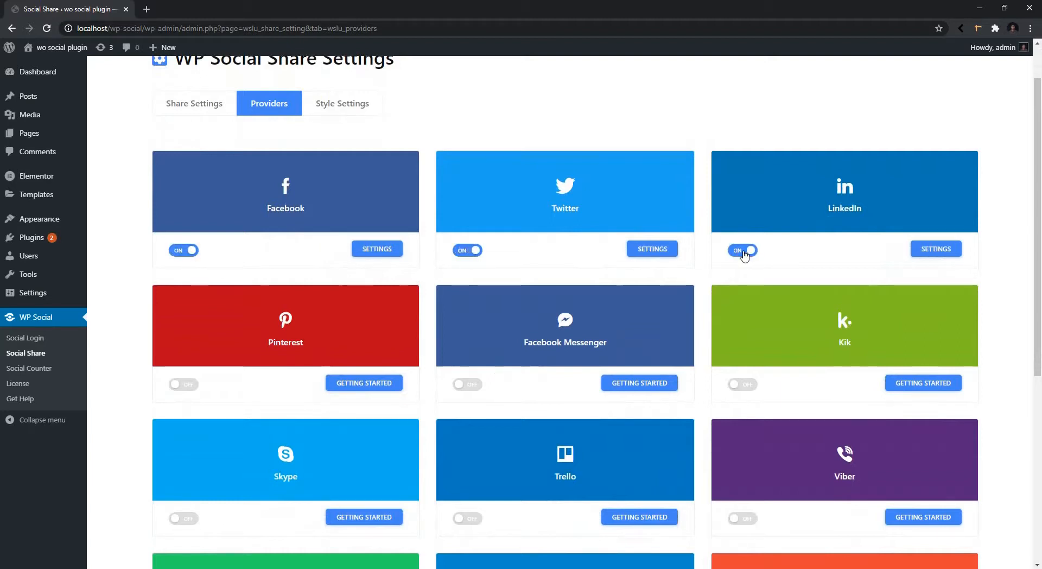
left_click(468, 384)
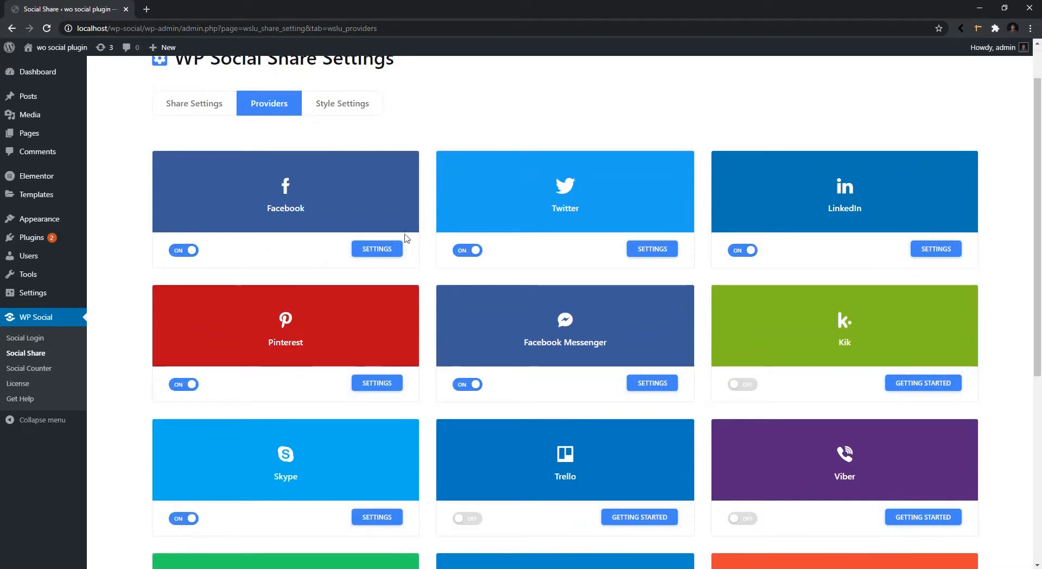
left_click(376, 249)
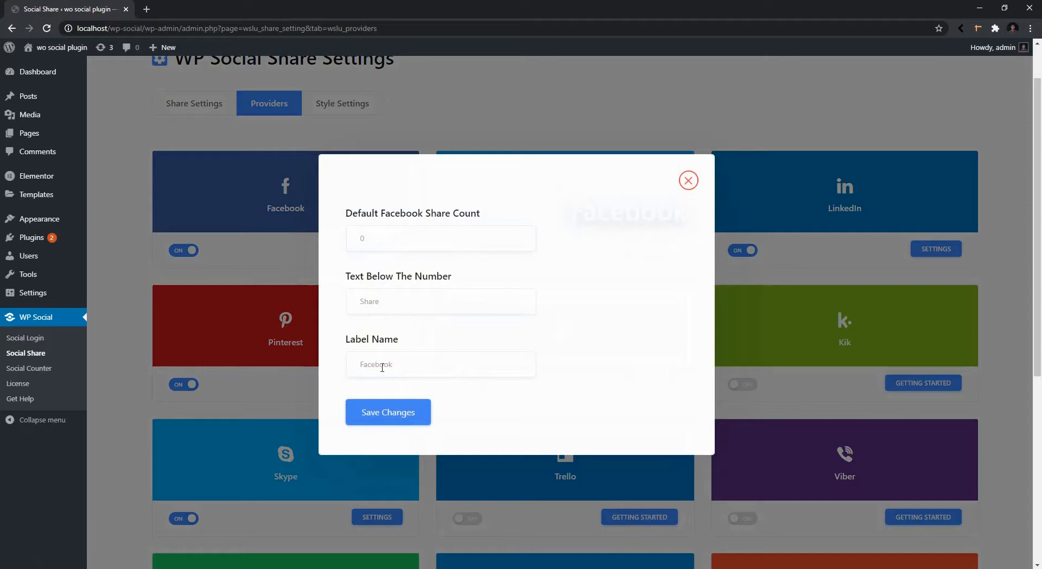
mouse_move(689, 193)
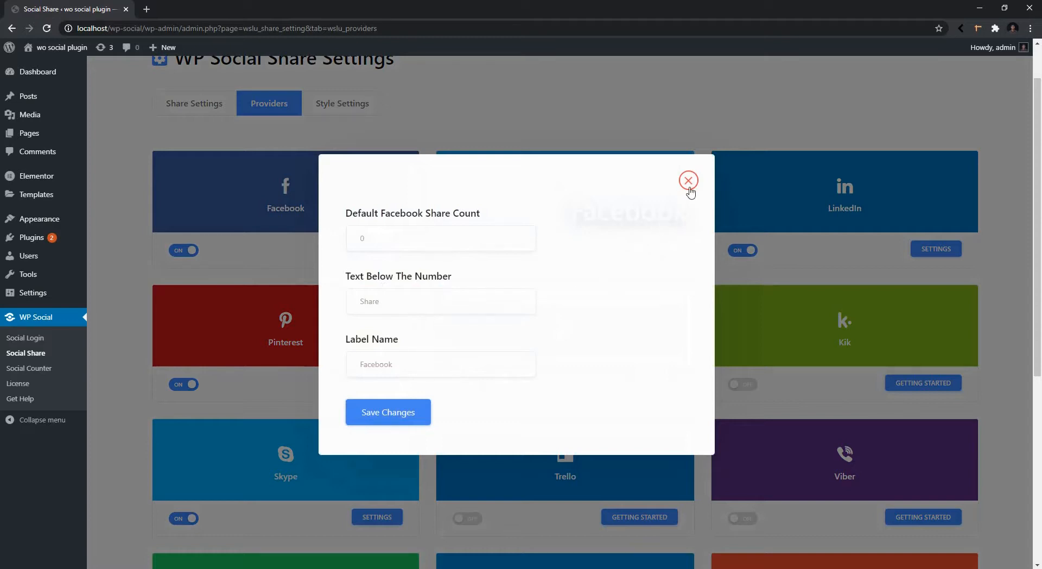
left_click(688, 180)
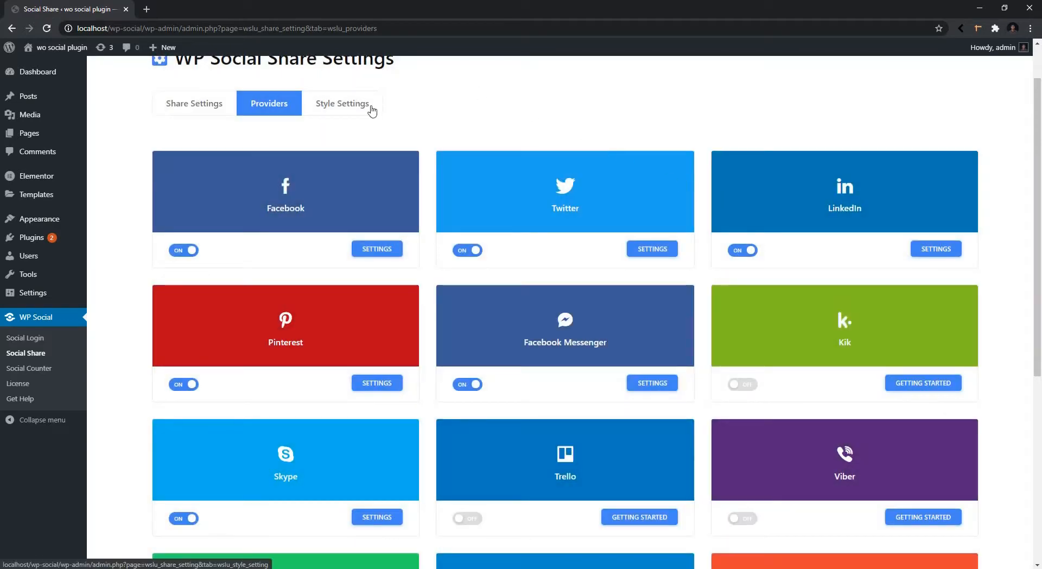
left_click(341, 103)
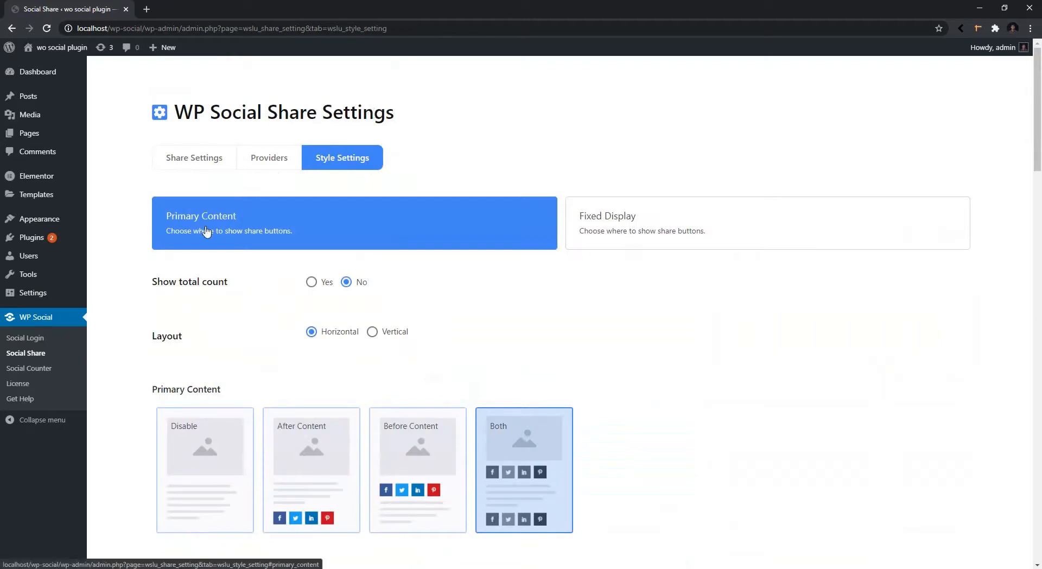
mouse_move(641, 236)
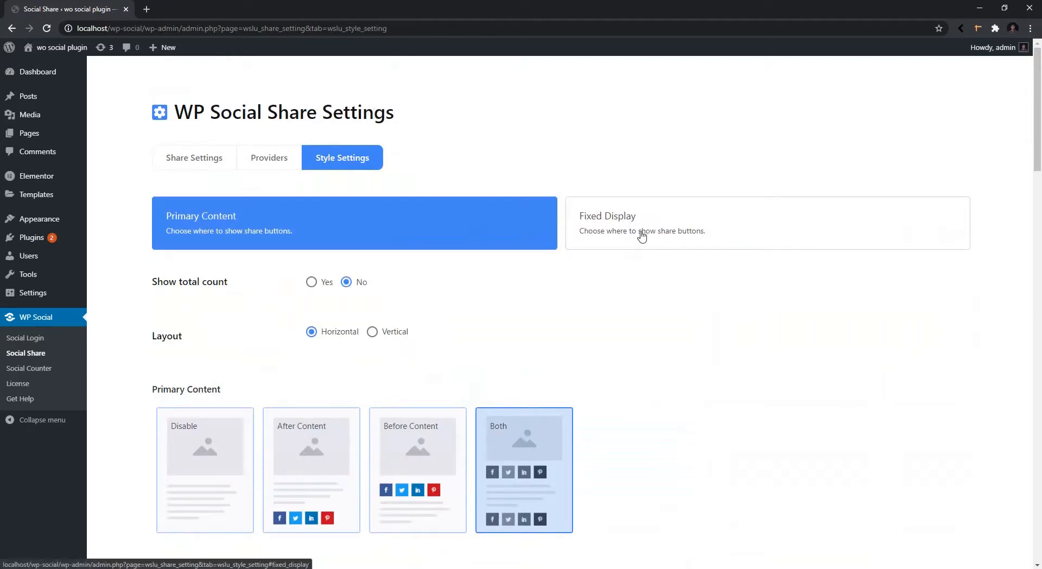
mouse_move(258, 283)
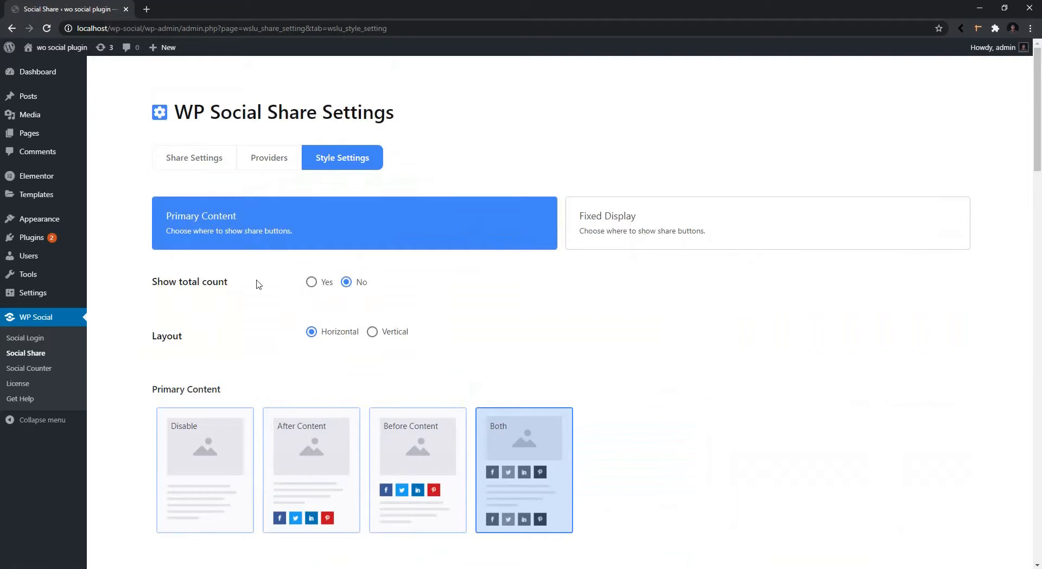
mouse_move(270, 285)
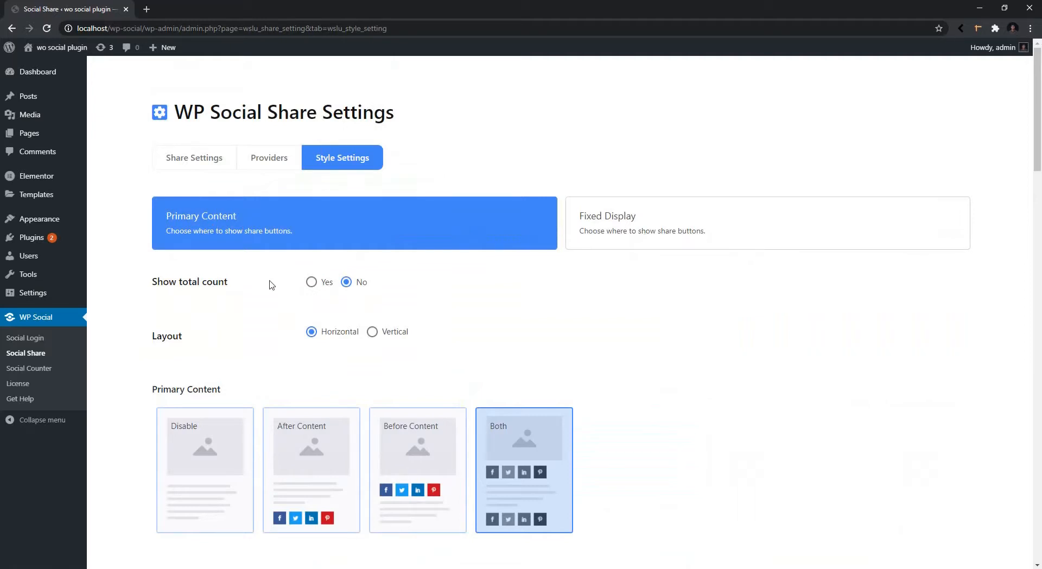
mouse_move(261, 318)
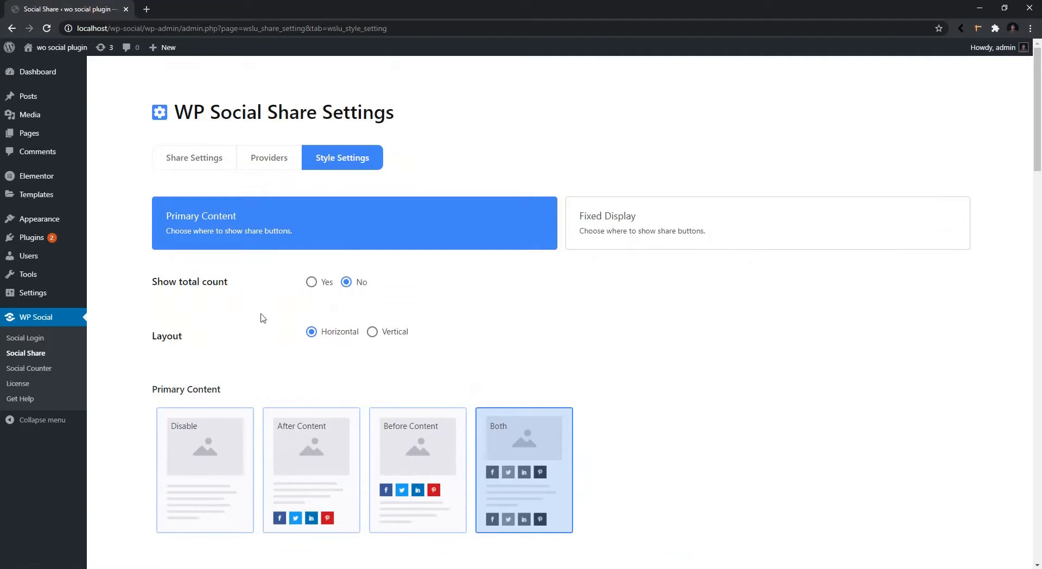
mouse_move(197, 342)
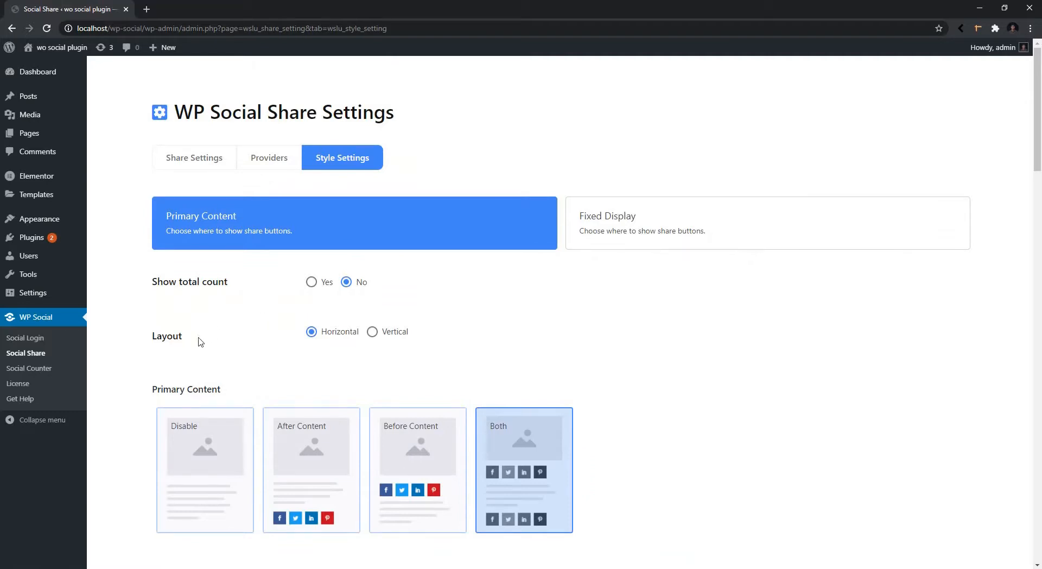
mouse_move(349, 344)
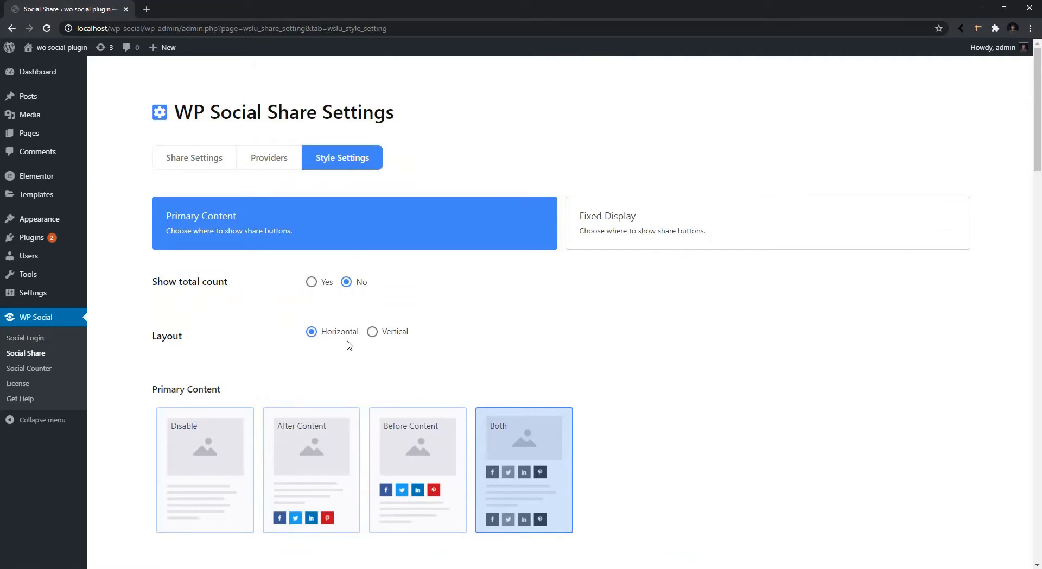
mouse_move(393, 343)
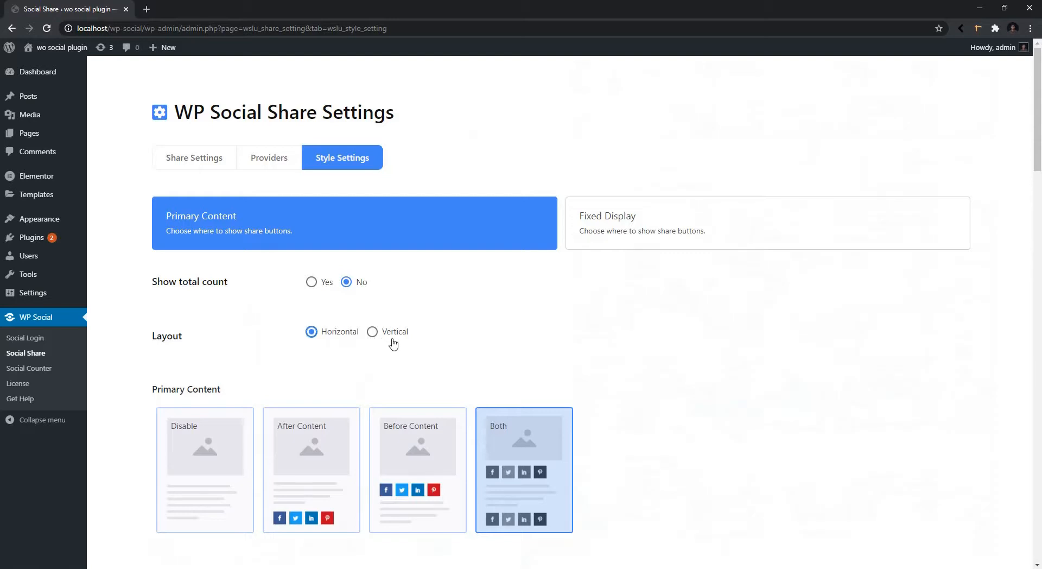
scroll("down", 3)
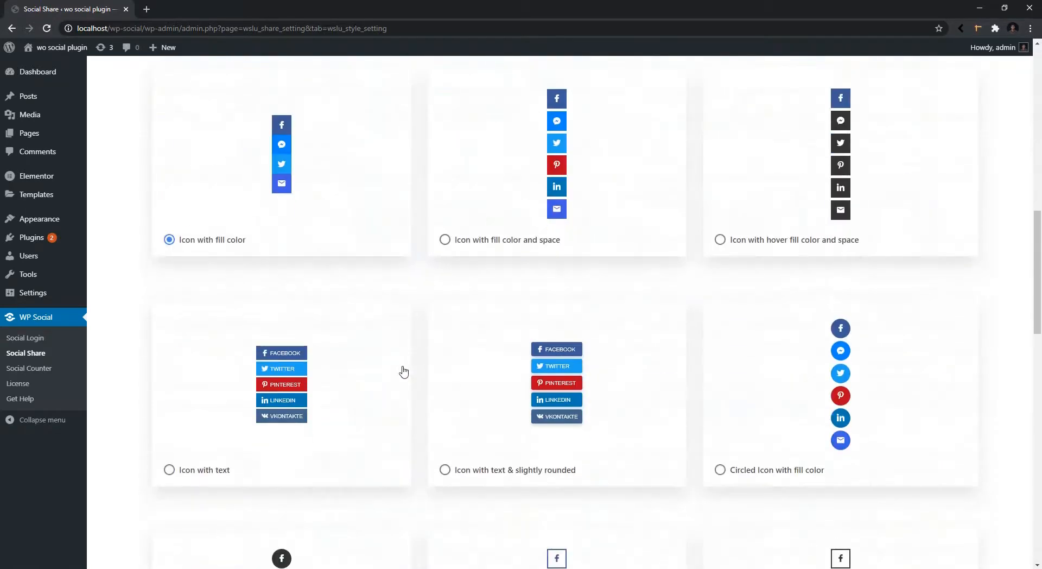
scroll("down", 3)
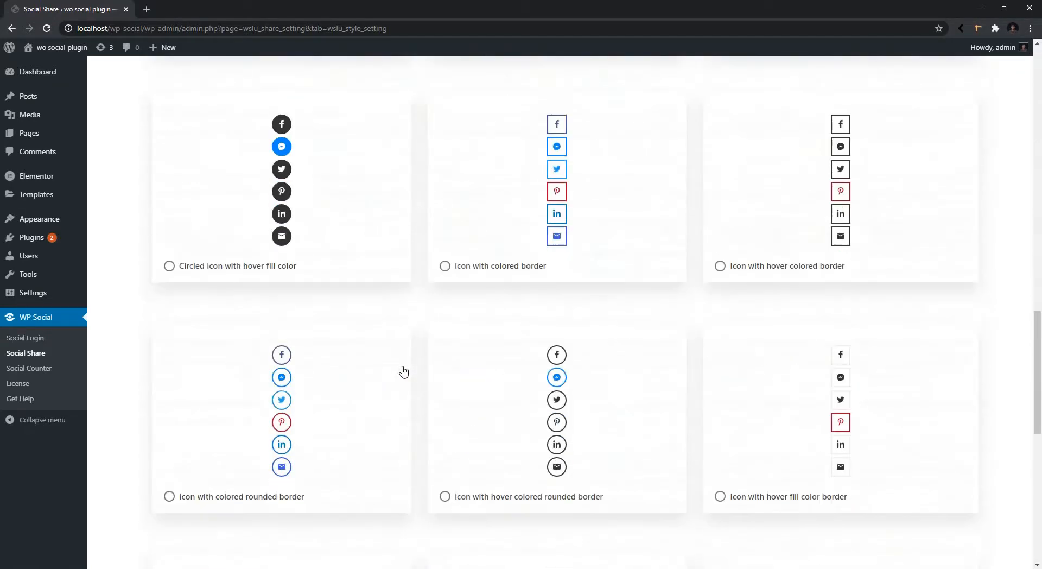
scroll("up", 3)
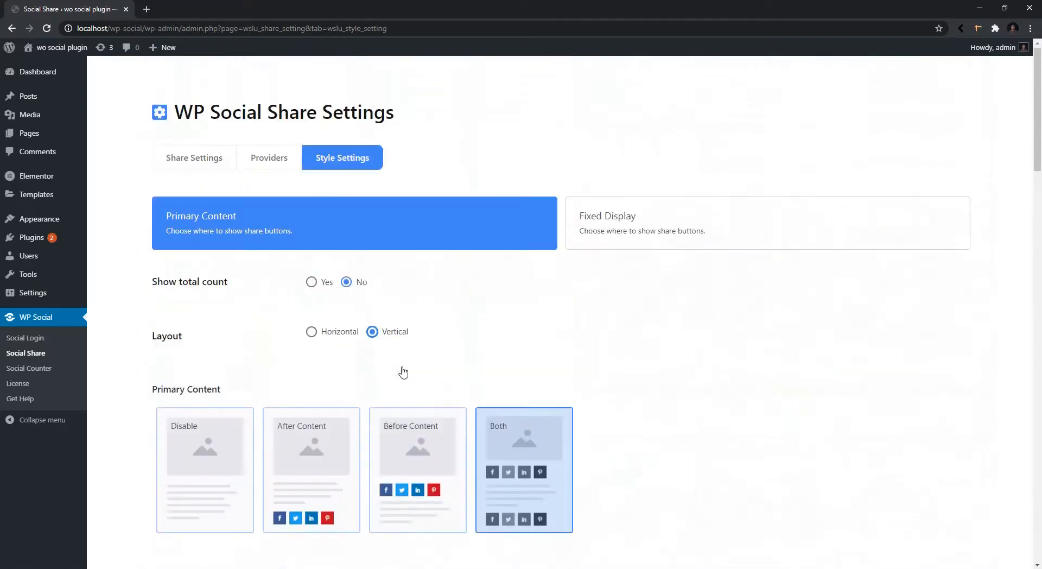
scroll("down", 3)
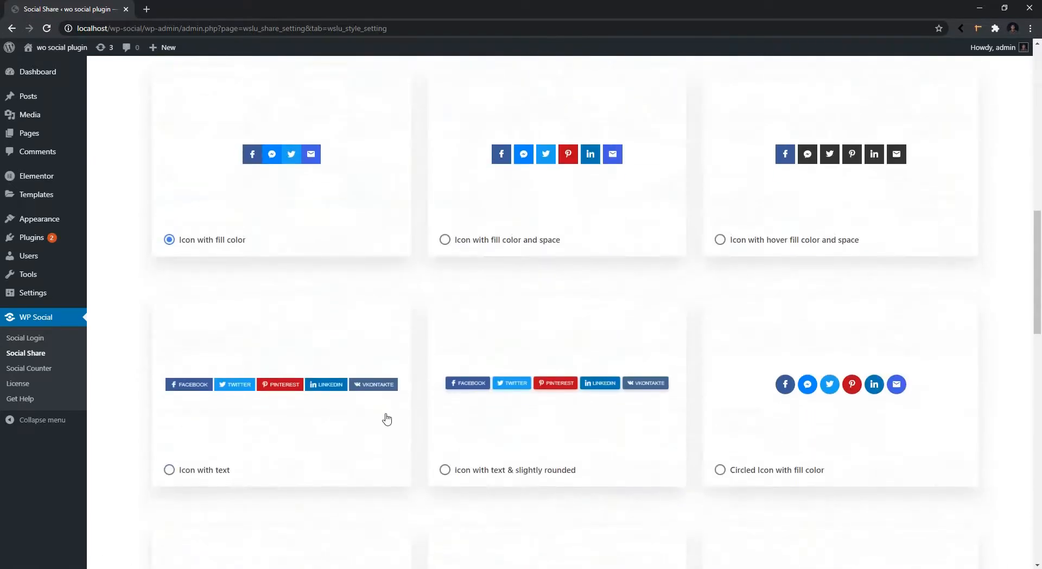
scroll("down", 3)
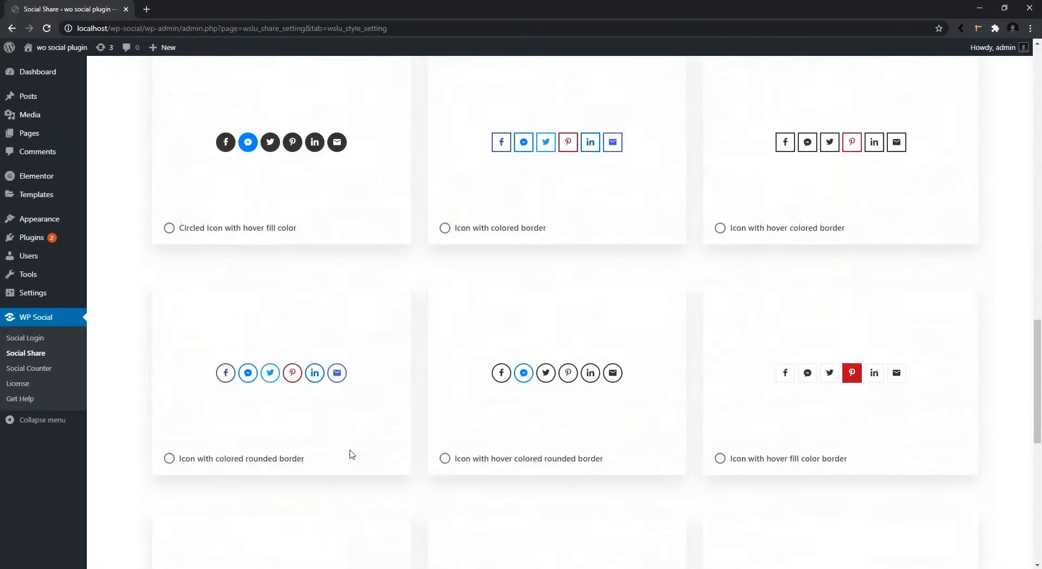
scroll("up", 3)
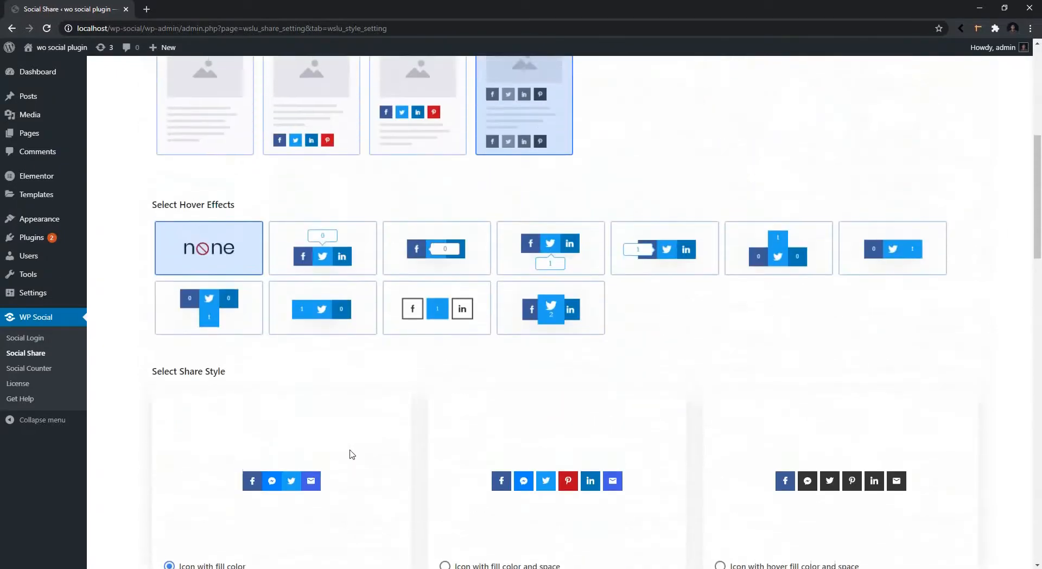
scroll("up", 3)
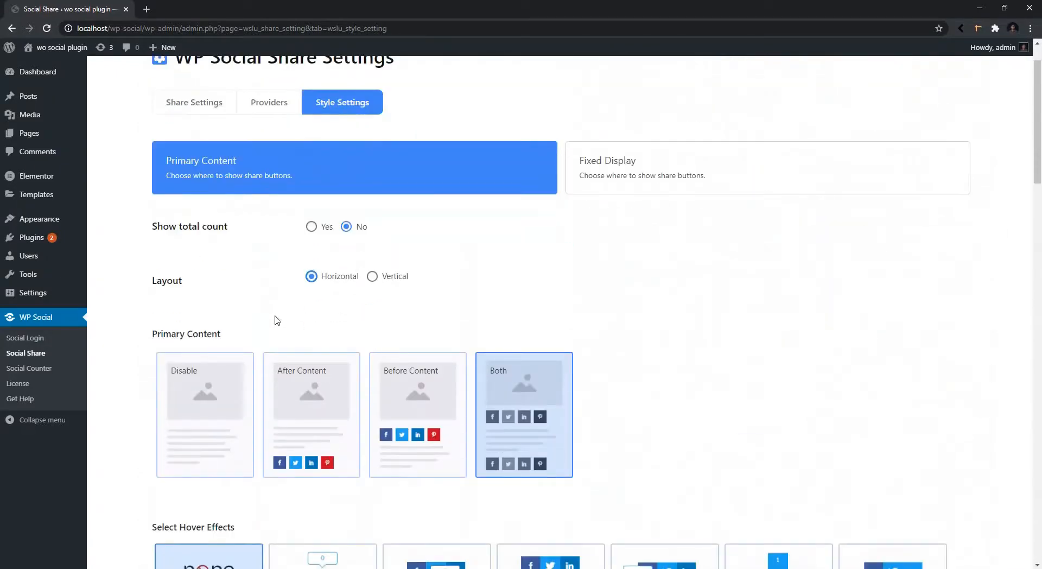
left_click(204, 414)
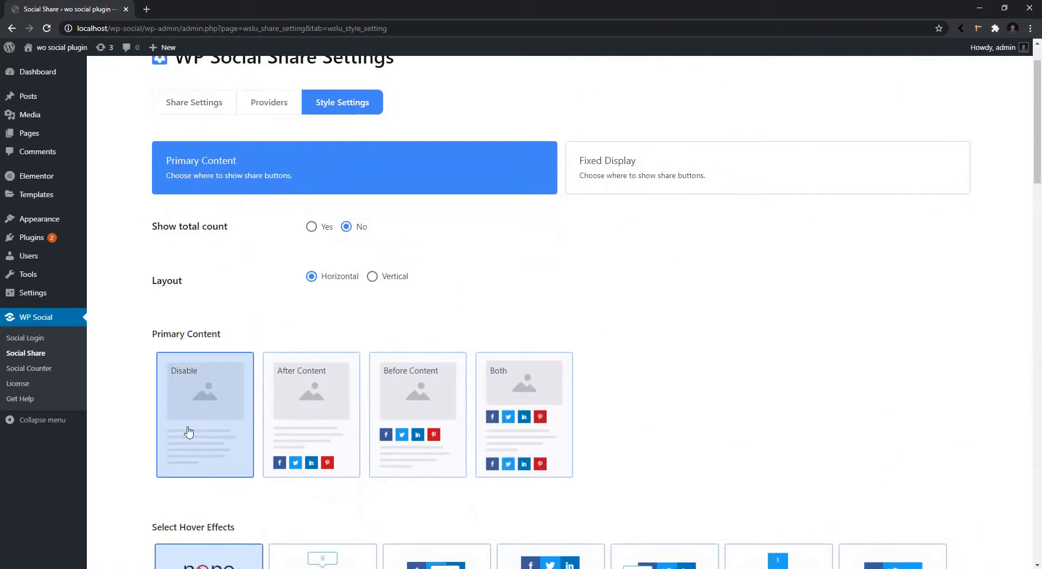
left_click(310, 414)
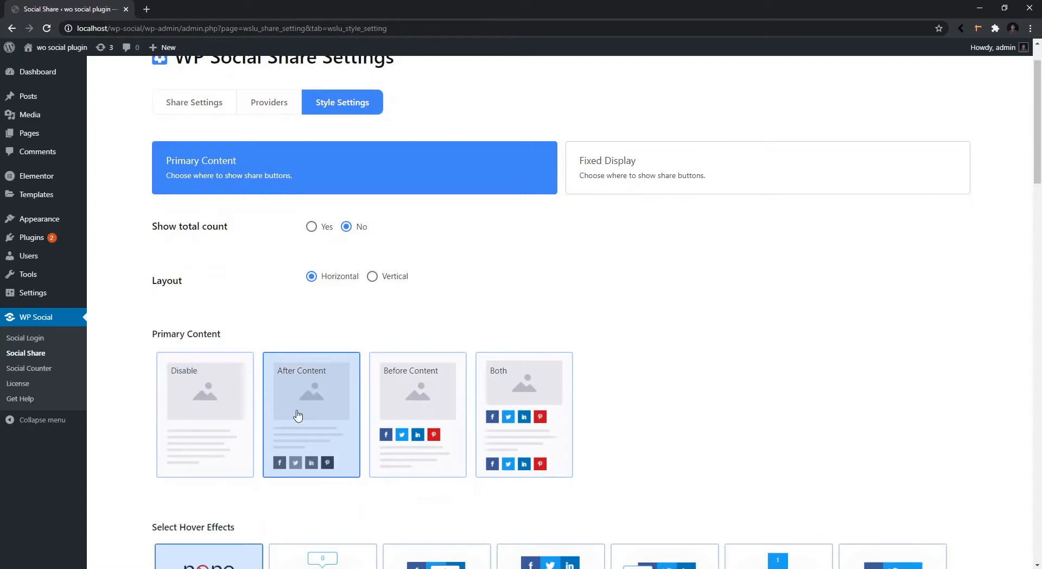
left_click(417, 414)
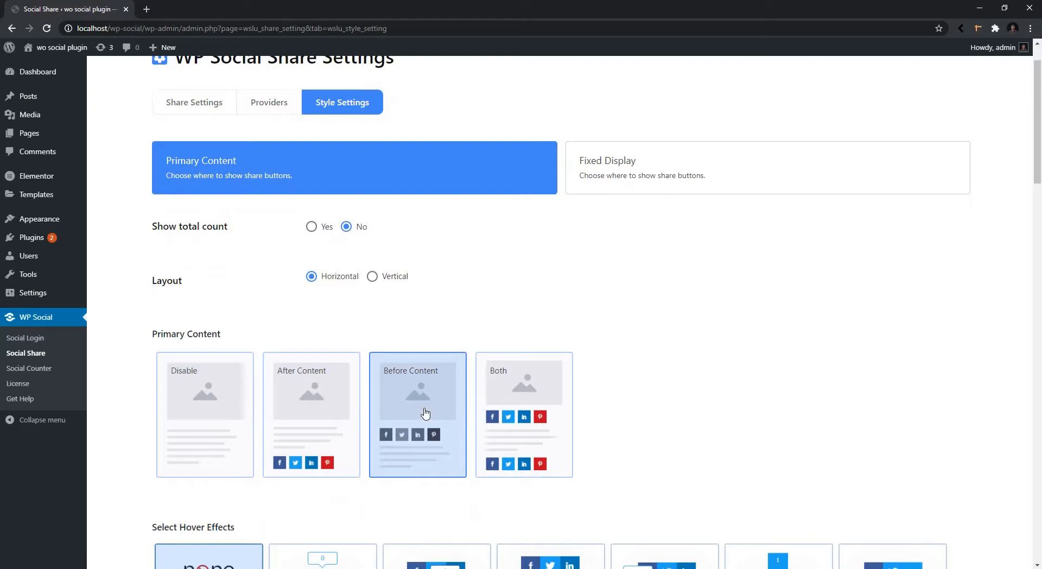
left_click(524, 414)
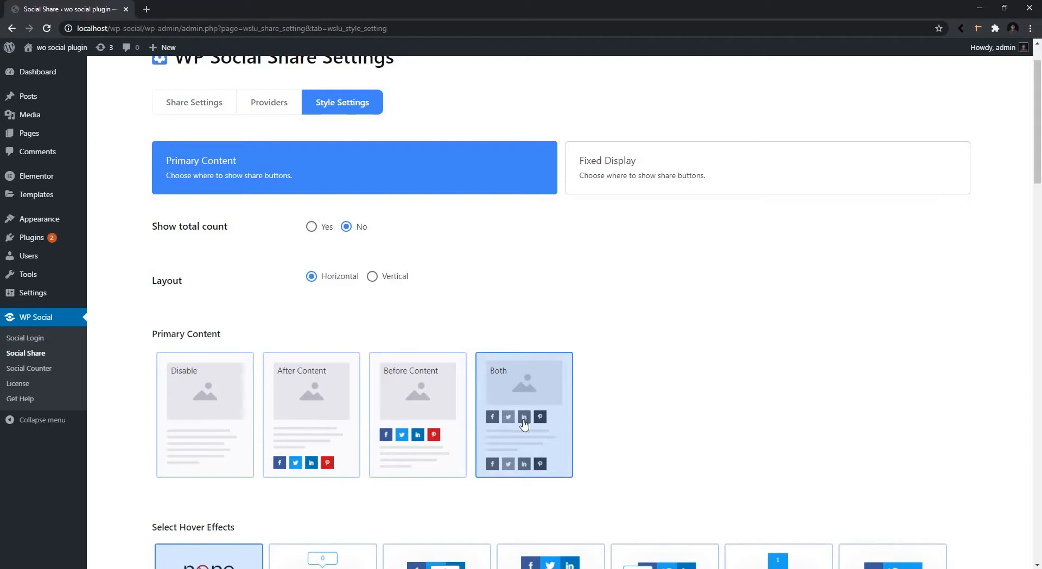
scroll("down", 3)
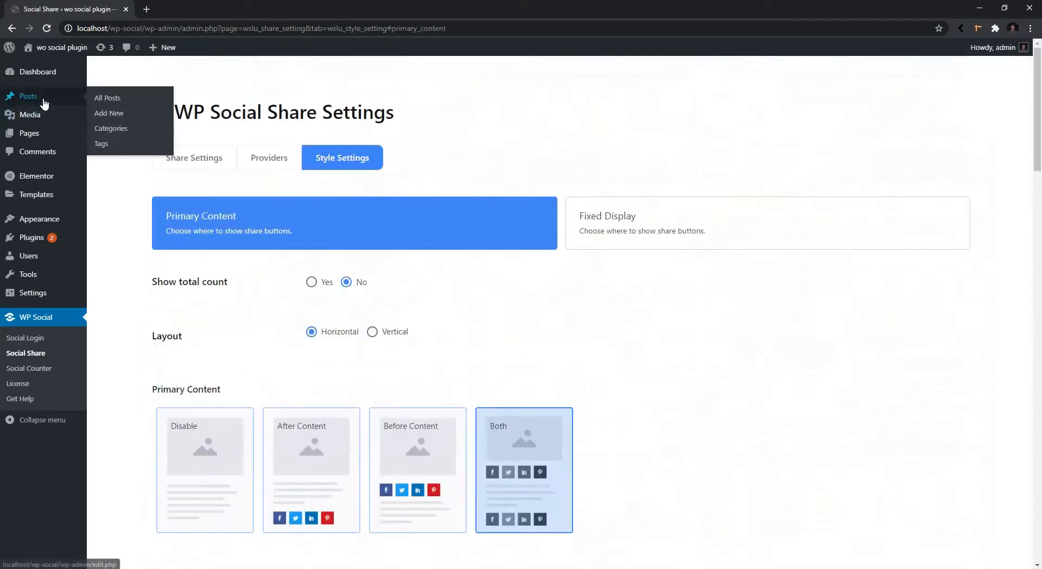
Step: View Hello world! from All Posts, scroll the Demo post, and return to Hello world!
left_click(107, 97)
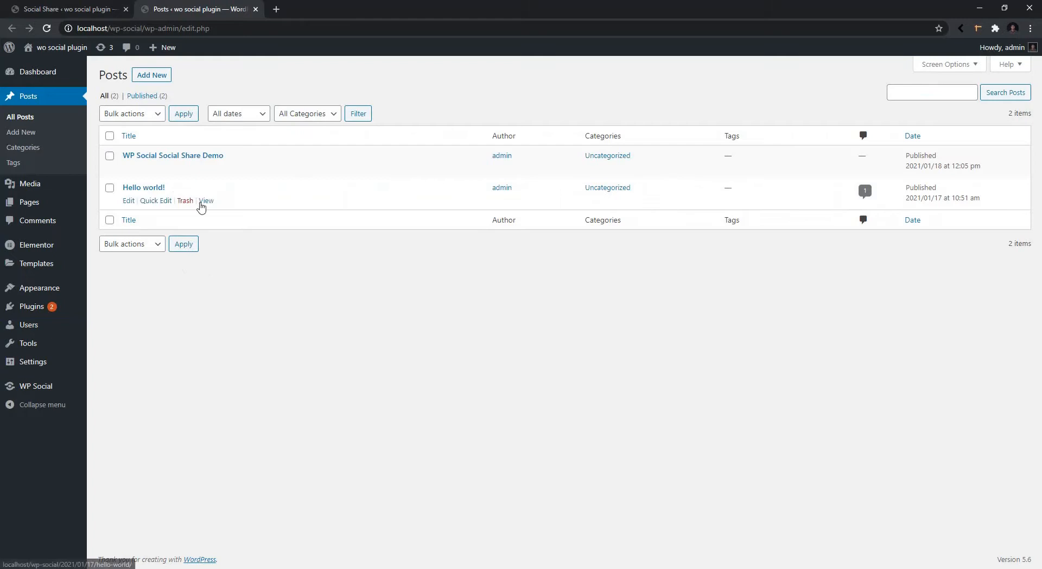
left_click(207, 201)
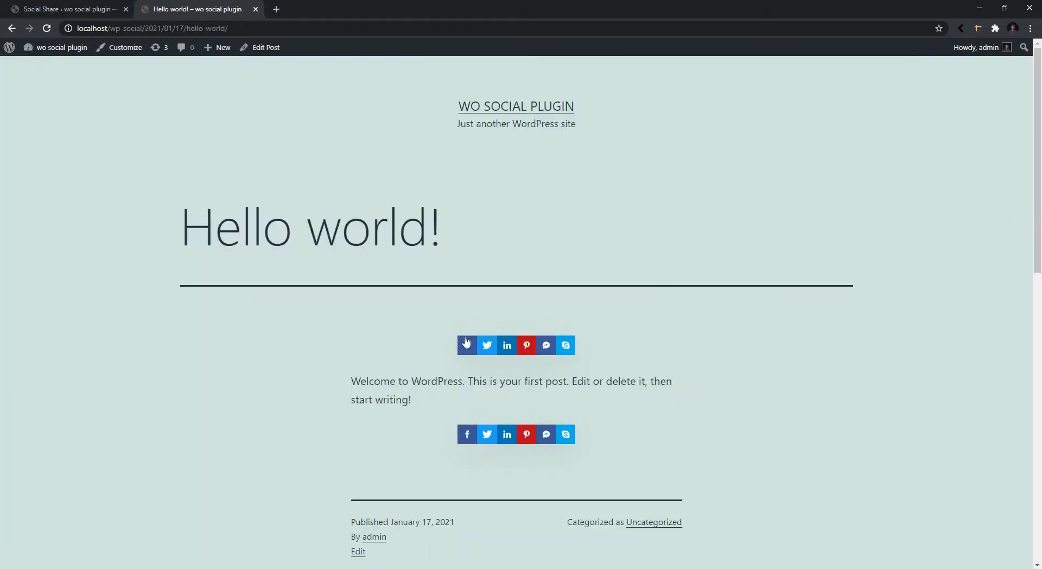
mouse_move(587, 353)
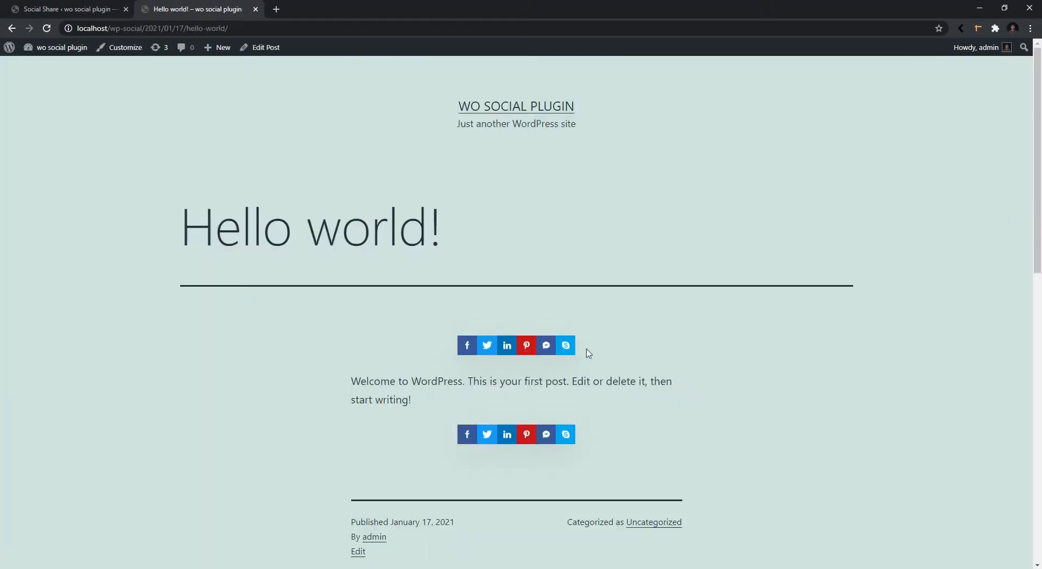
mouse_move(425, 436)
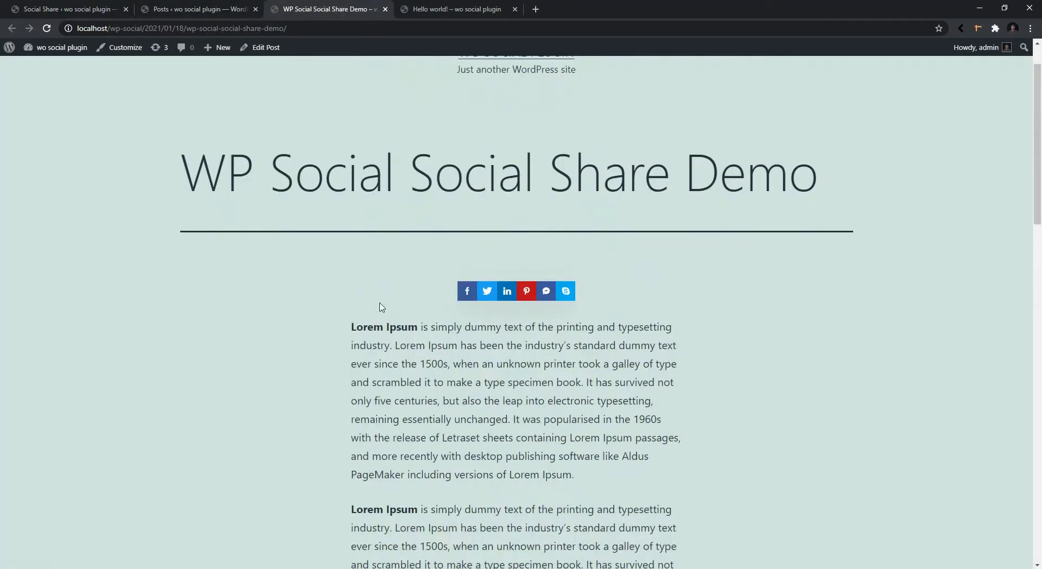
scroll("down", 3)
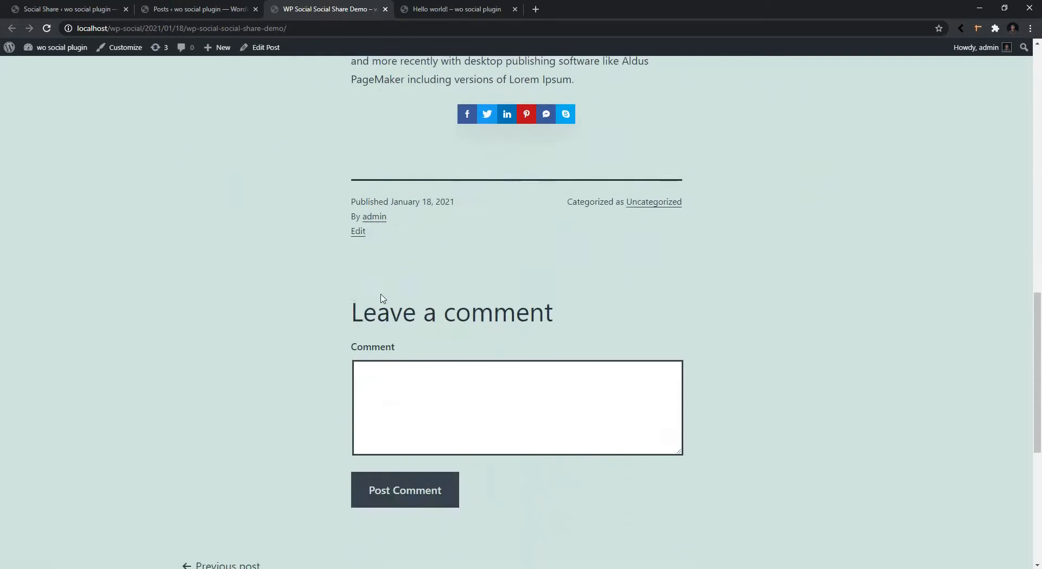
scroll("up", 3)
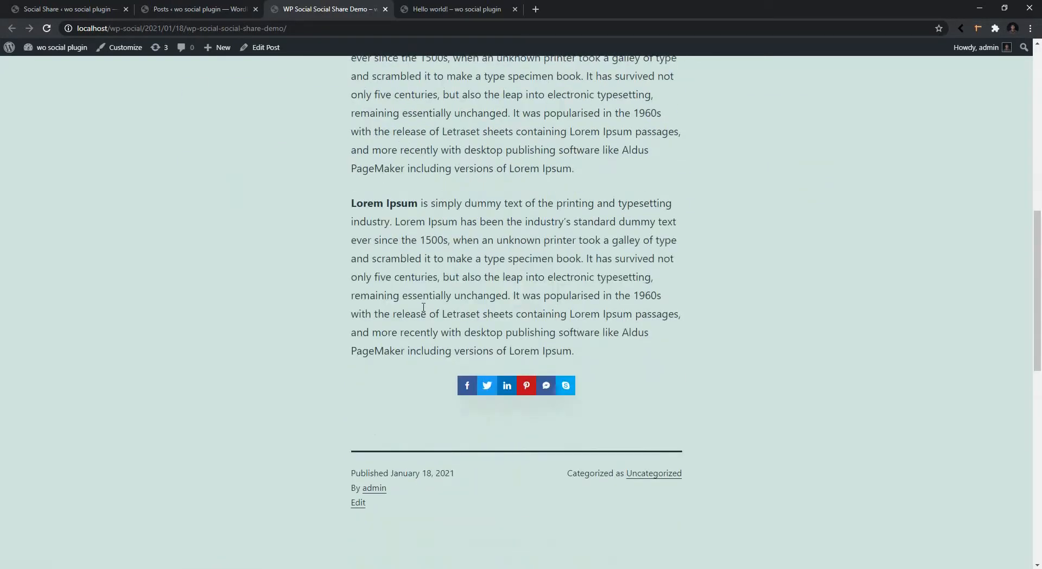
scroll("up", 3)
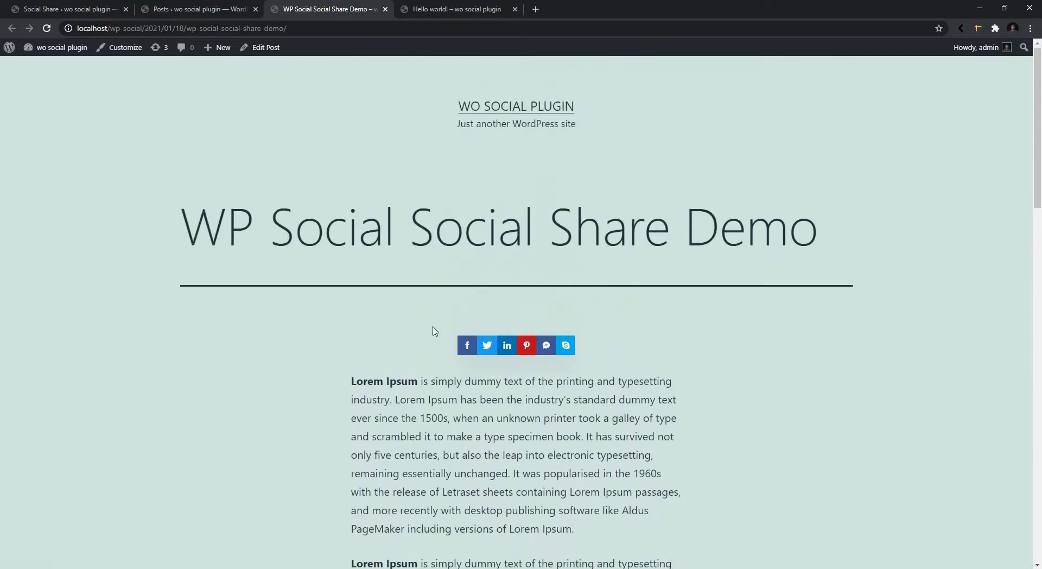
scroll("down", 3)
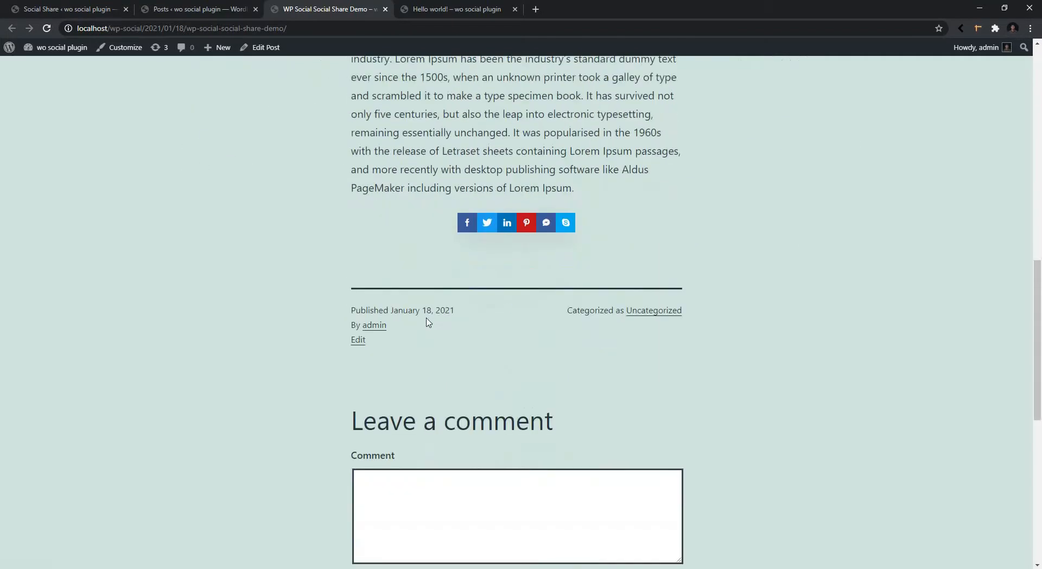
left_click(456, 8)
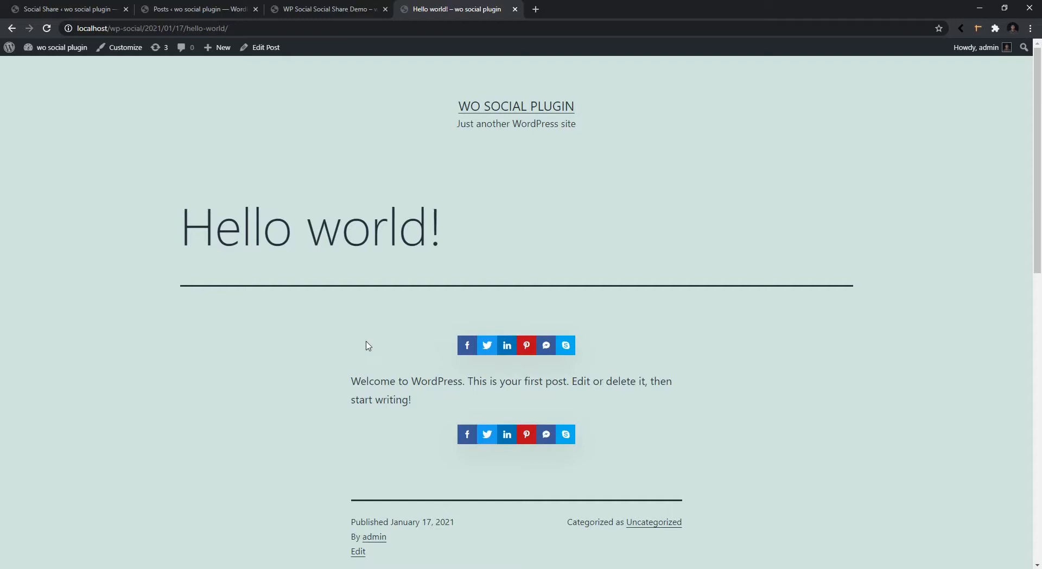
mouse_move(408, 426)
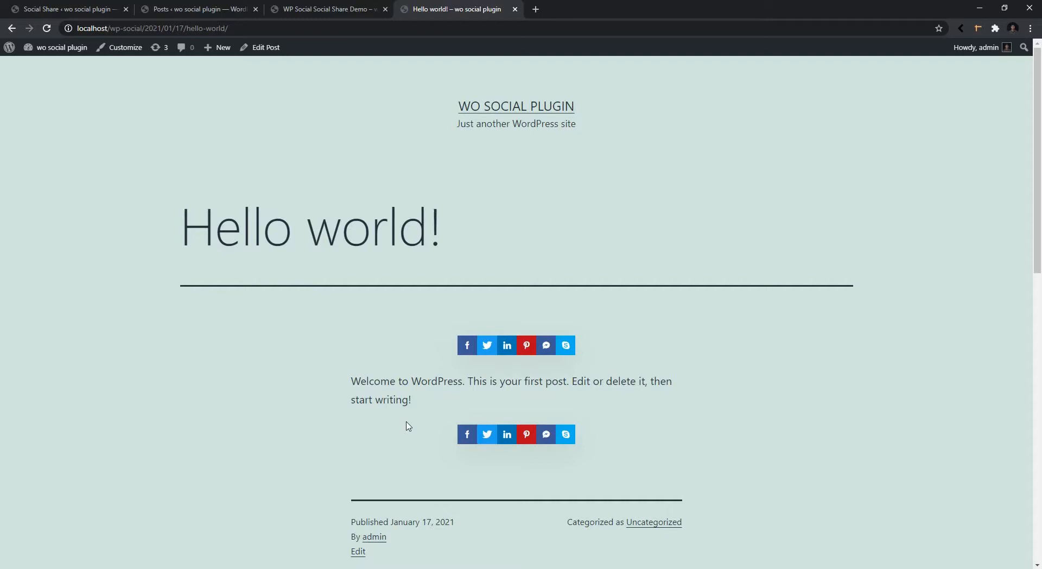
mouse_move(260, 84)
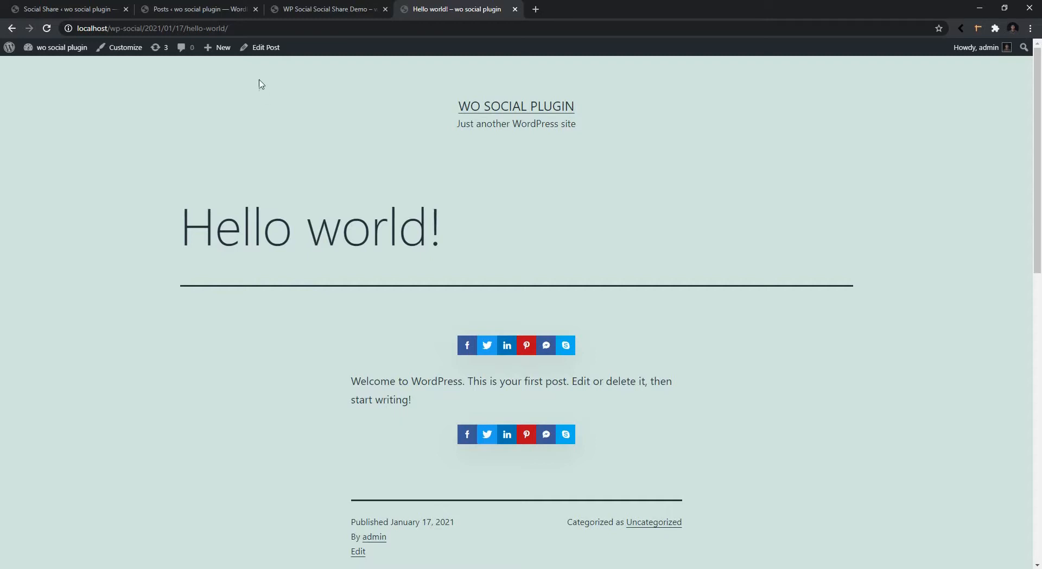
Step: Set the Hello world! post's share placement to Before Content, update, and preview it
left_click(266, 47)
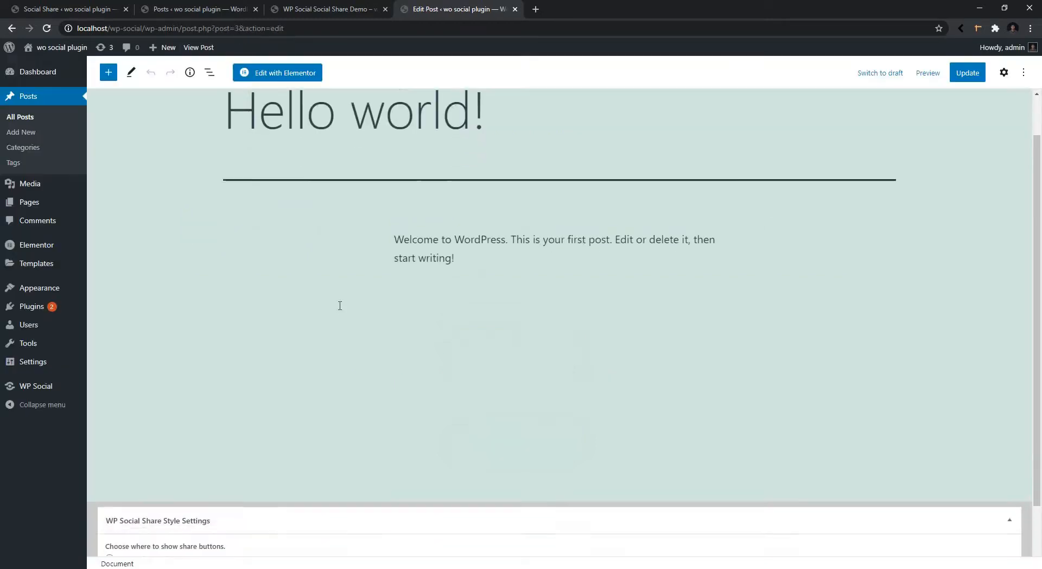
scroll("down", 3)
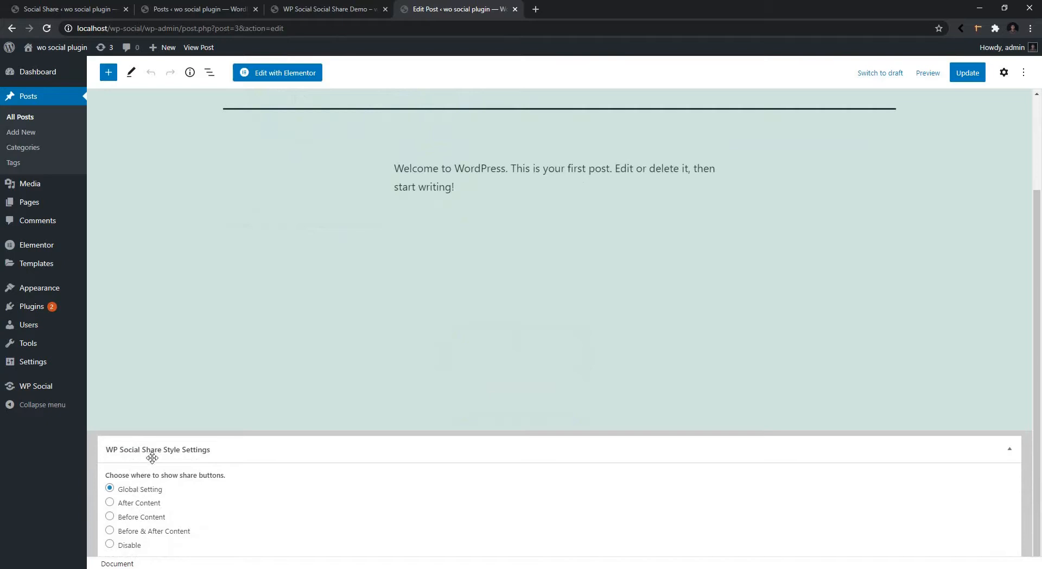
mouse_move(177, 491)
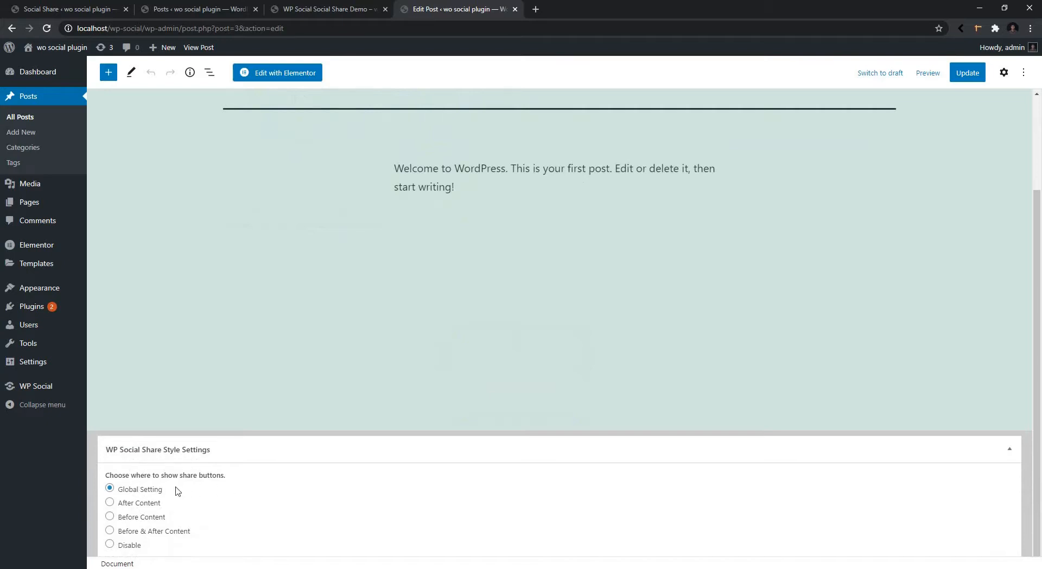
mouse_move(56, 4)
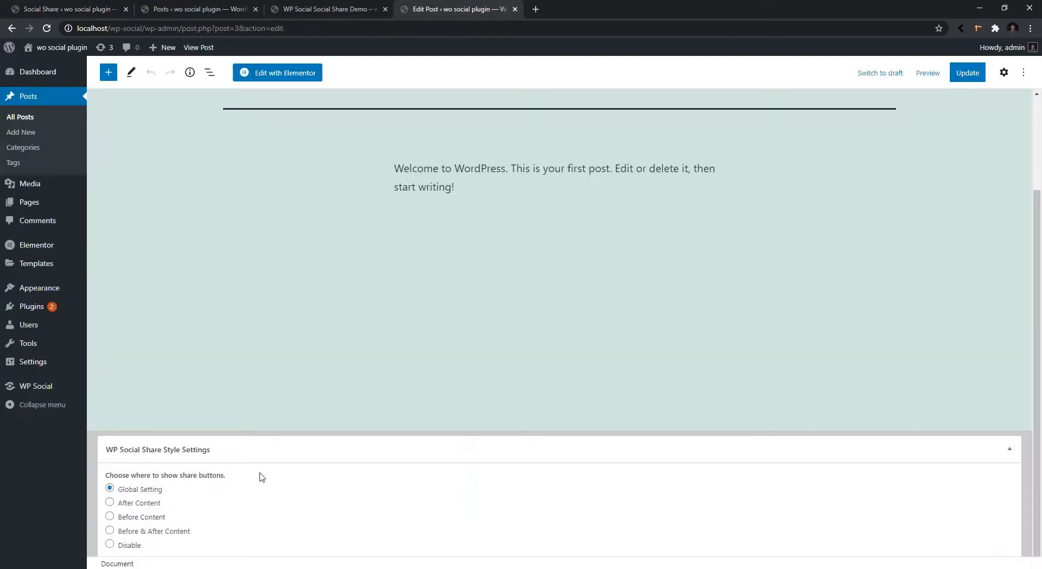
mouse_move(110, 517)
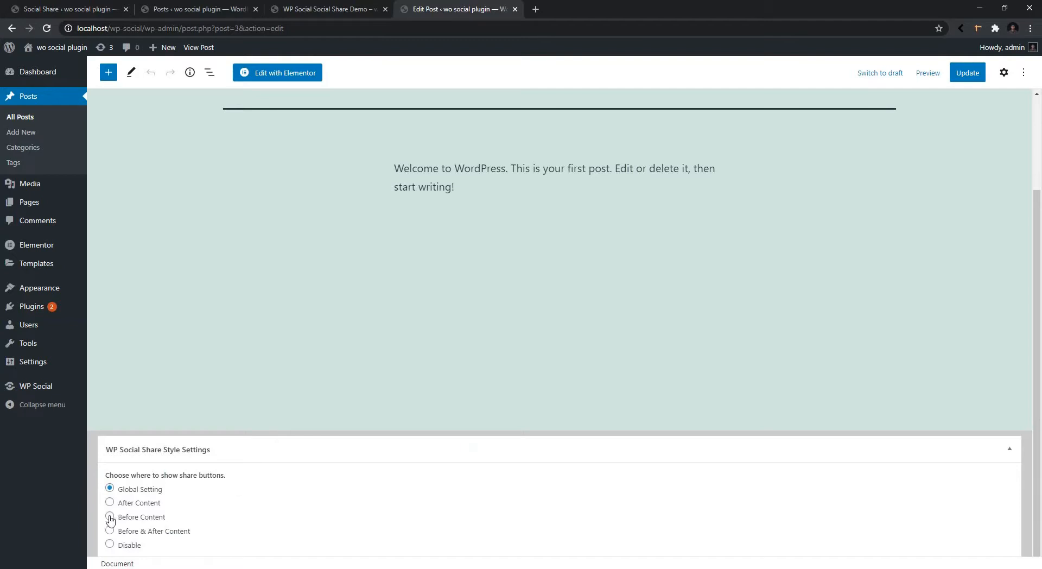
left_click(109, 516)
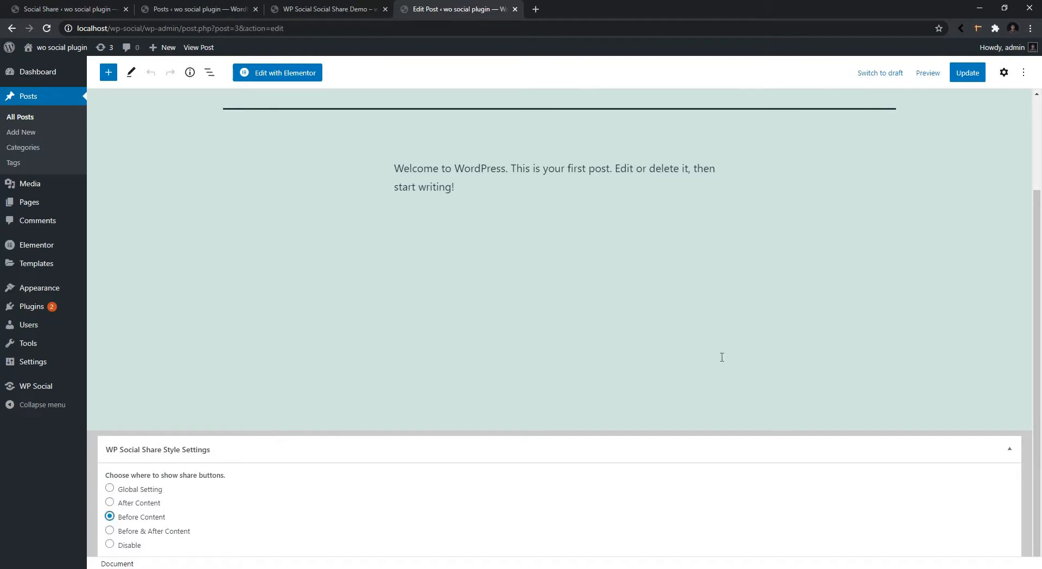
left_click(967, 72)
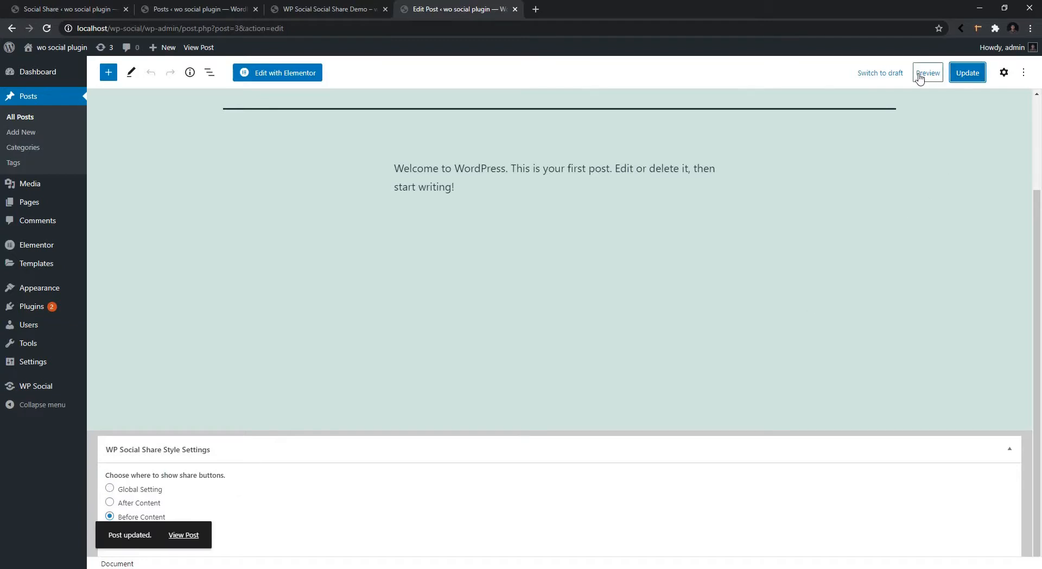
left_click(927, 73)
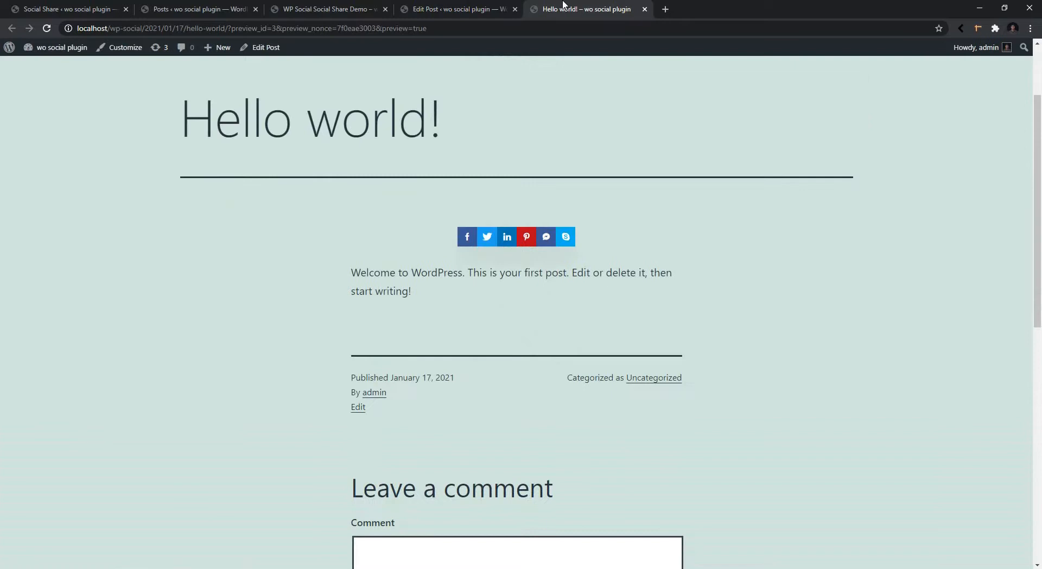
Step: Change the post's share placement to Disable and update it
left_click(457, 9)
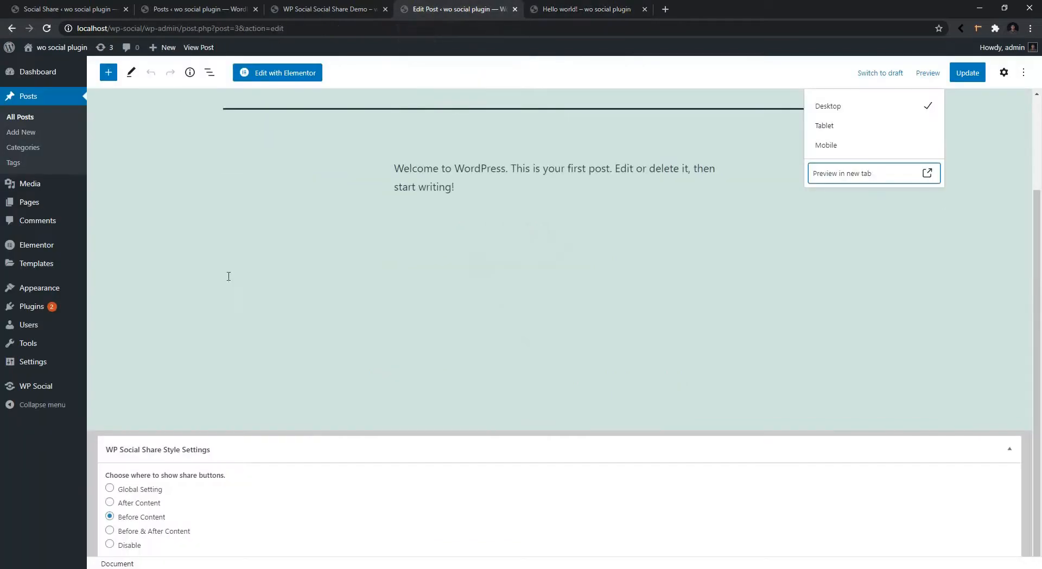
left_click(109, 544)
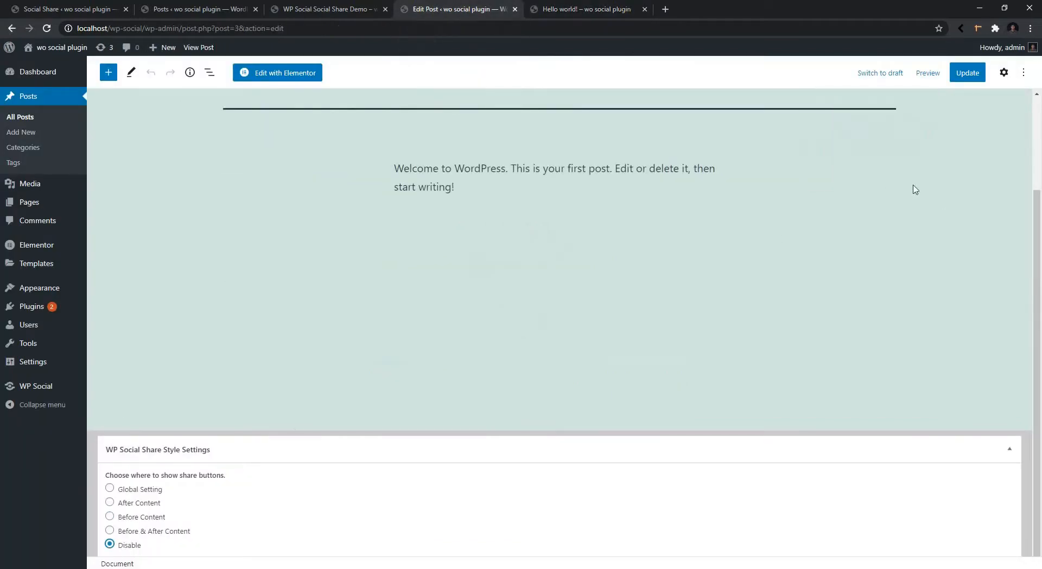
left_click(966, 72)
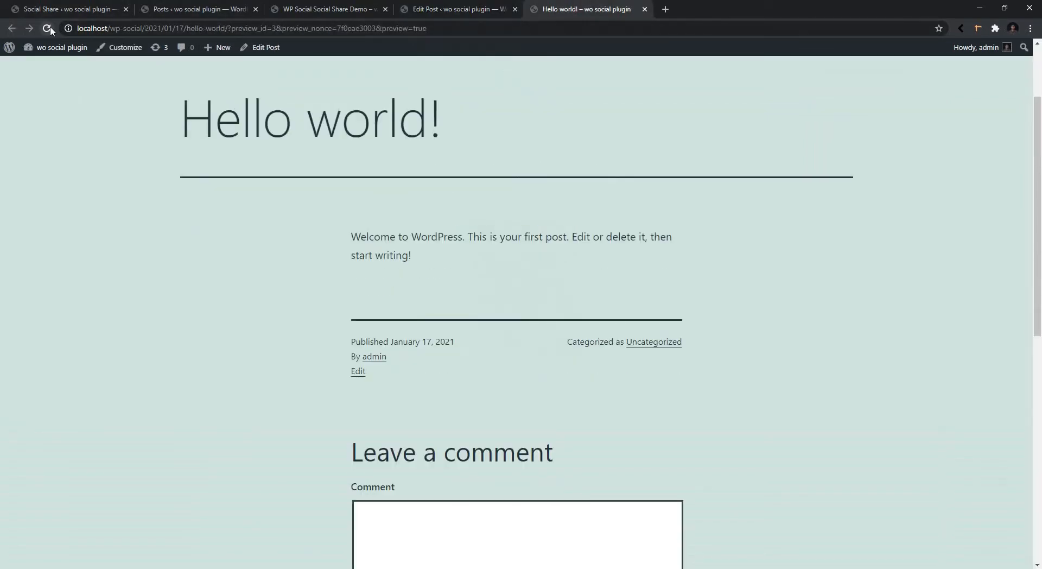
Step: Save the Icon with text share style and the enlarging-icon hover effect
left_click(192, 8)
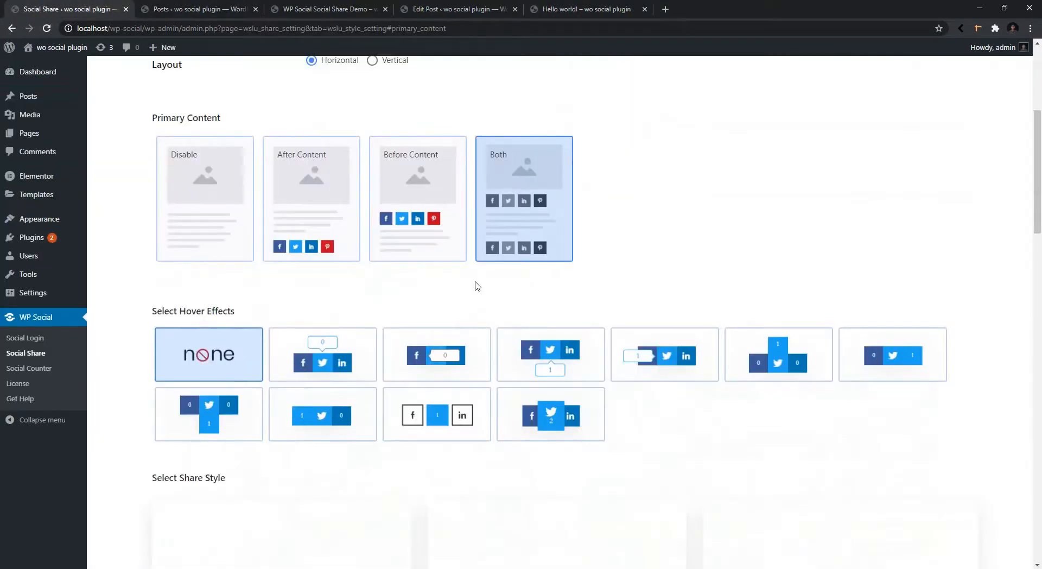
scroll("down", 3)
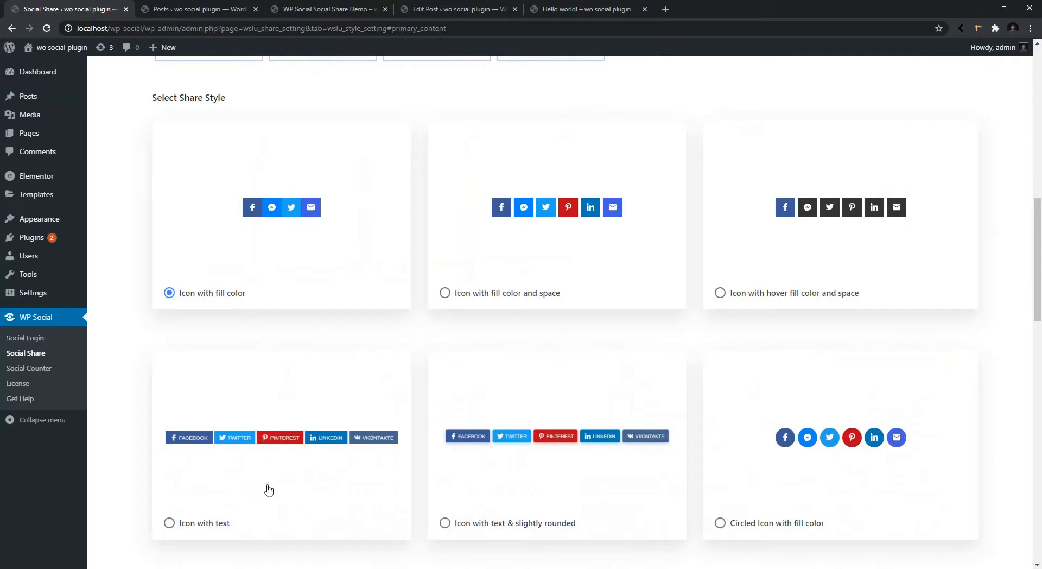
scroll("down", 3)
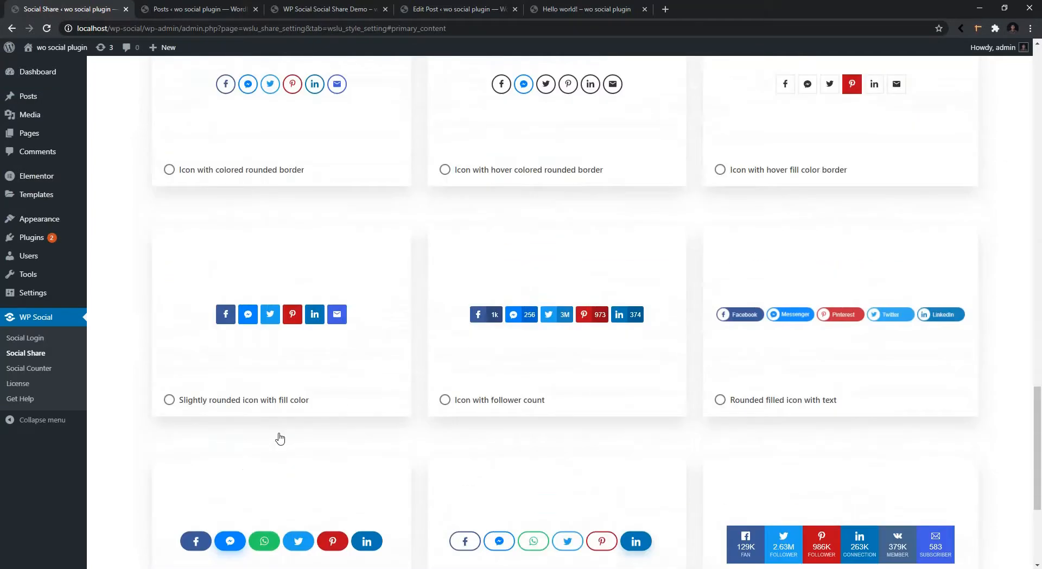
scroll("down", 3)
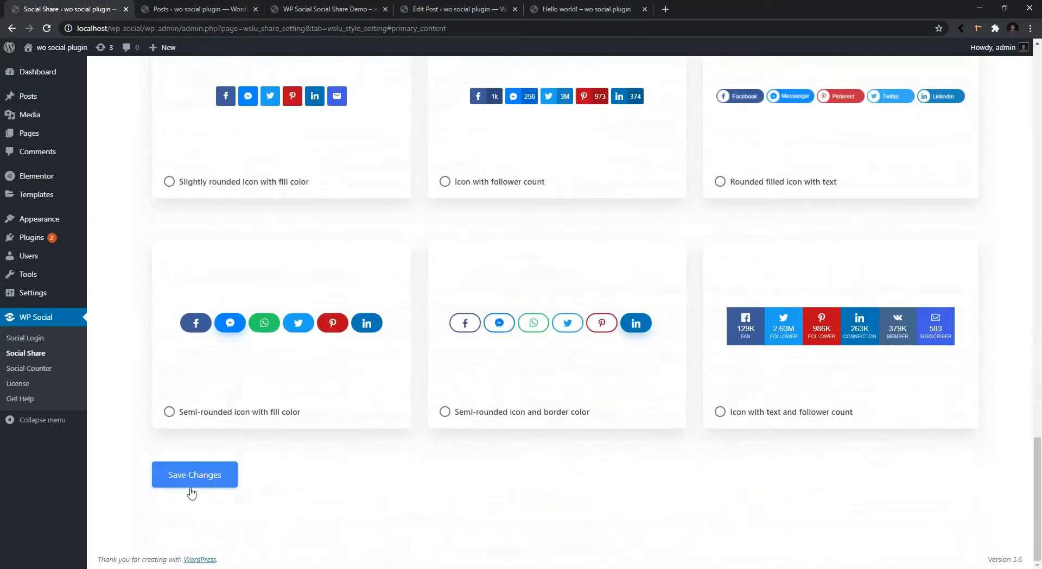
left_click(326, 9)
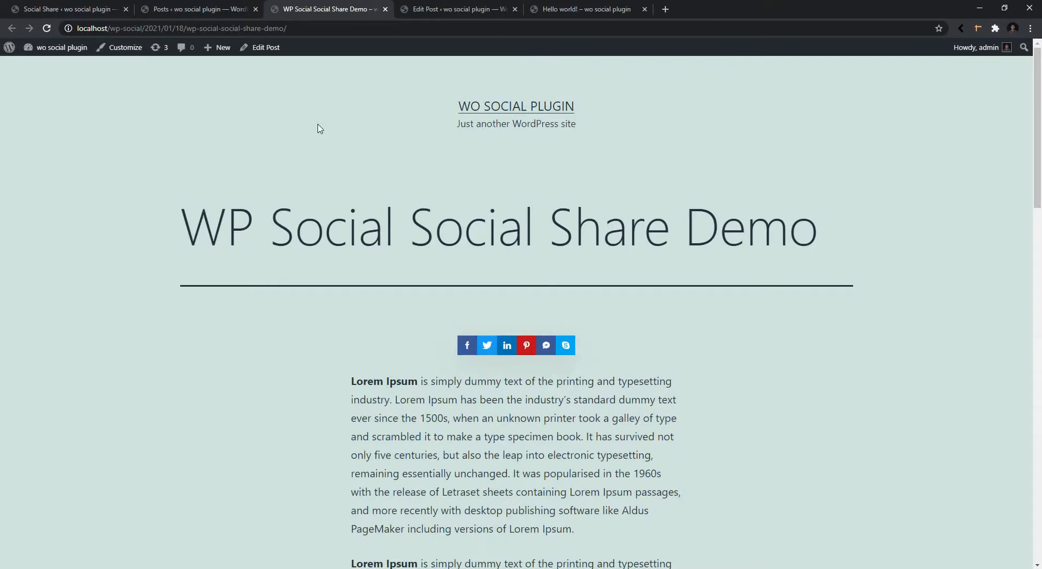
mouse_move(572, 321)
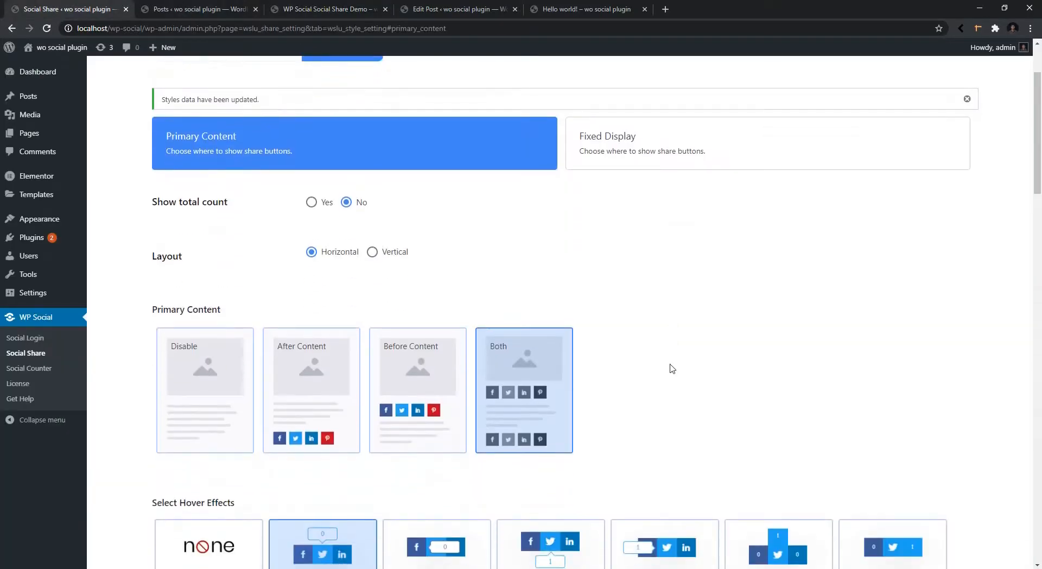
scroll("down", 3)
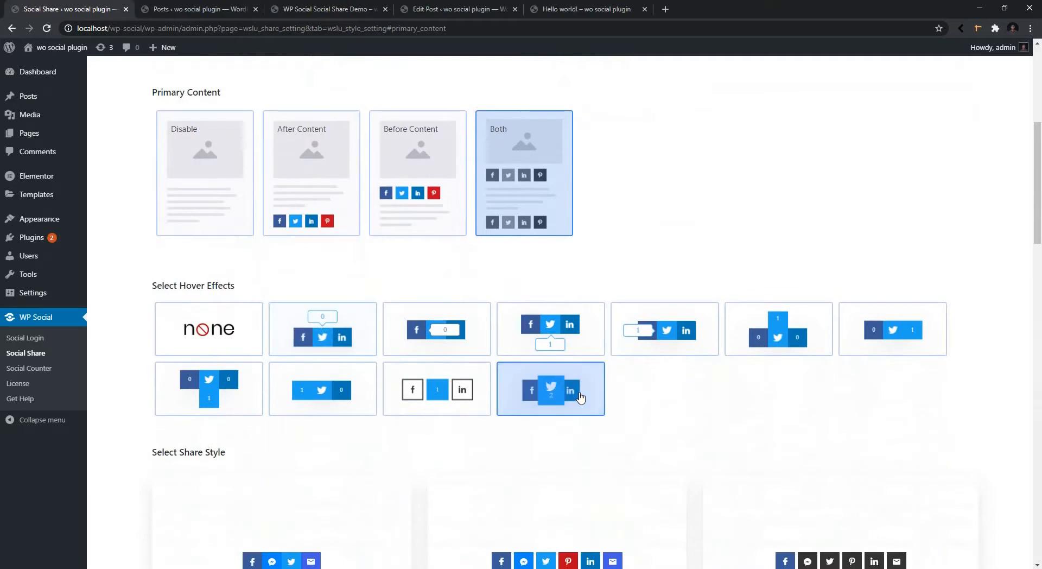
left_click(194, 474)
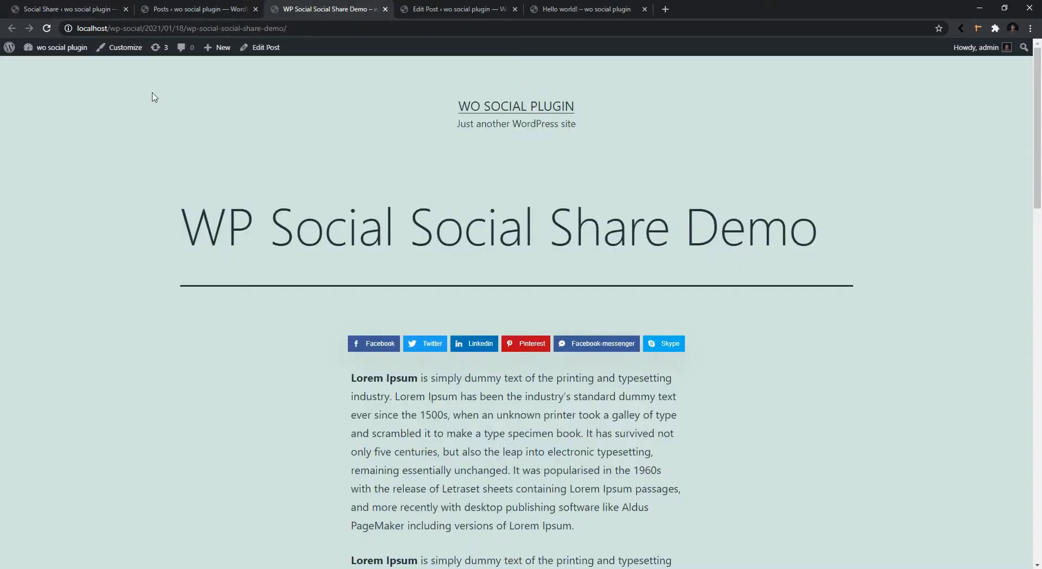
mouse_move(474, 343)
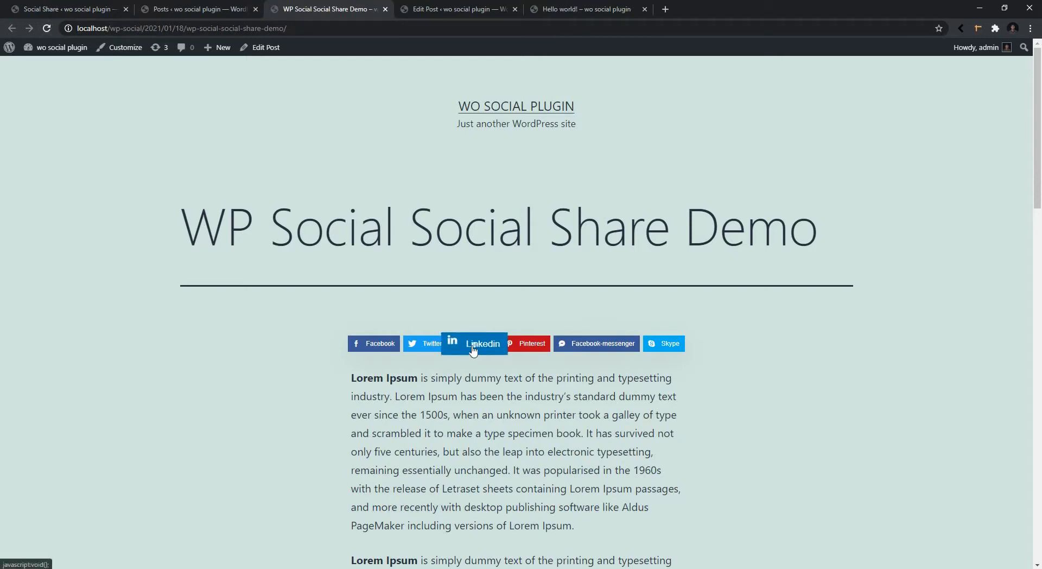
mouse_move(709, 418)
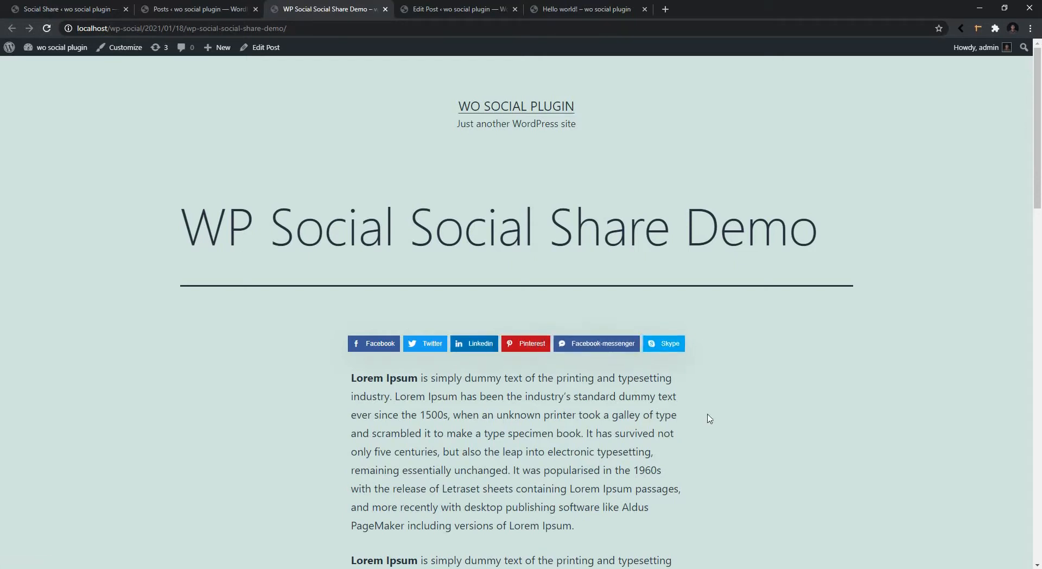
mouse_move(294, 329)
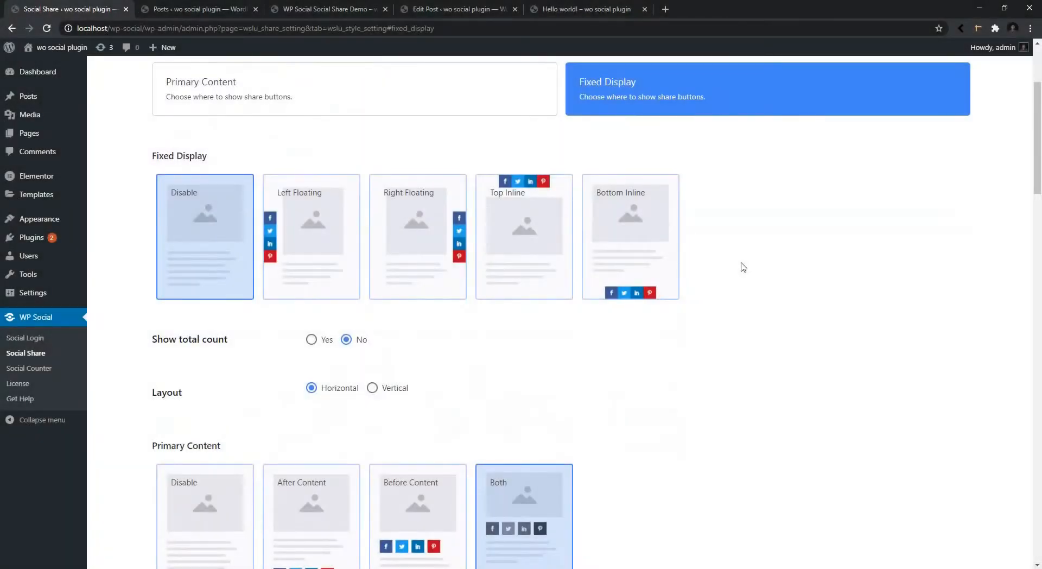
mouse_move(329, 219)
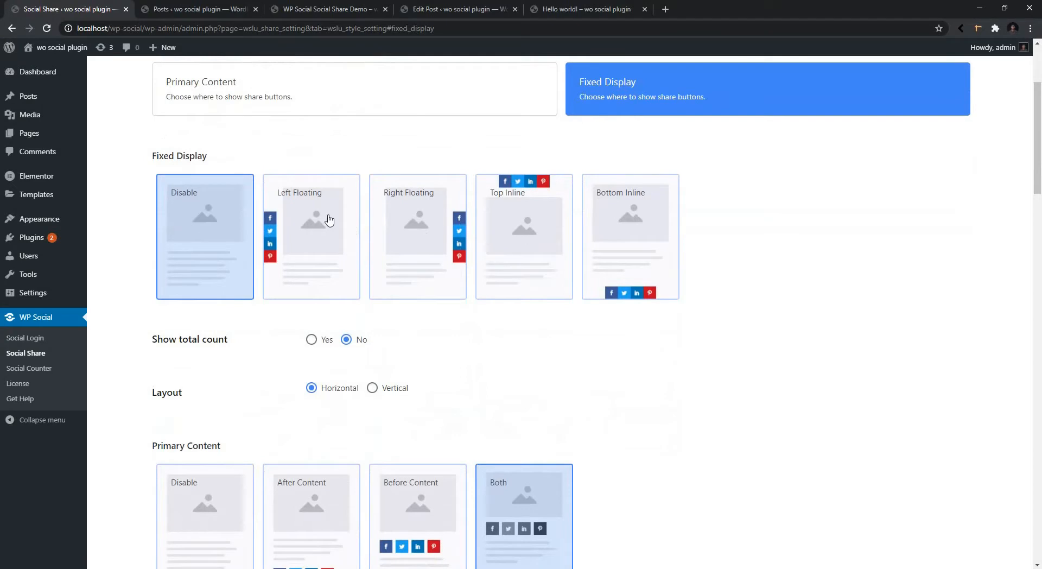
mouse_move(241, 242)
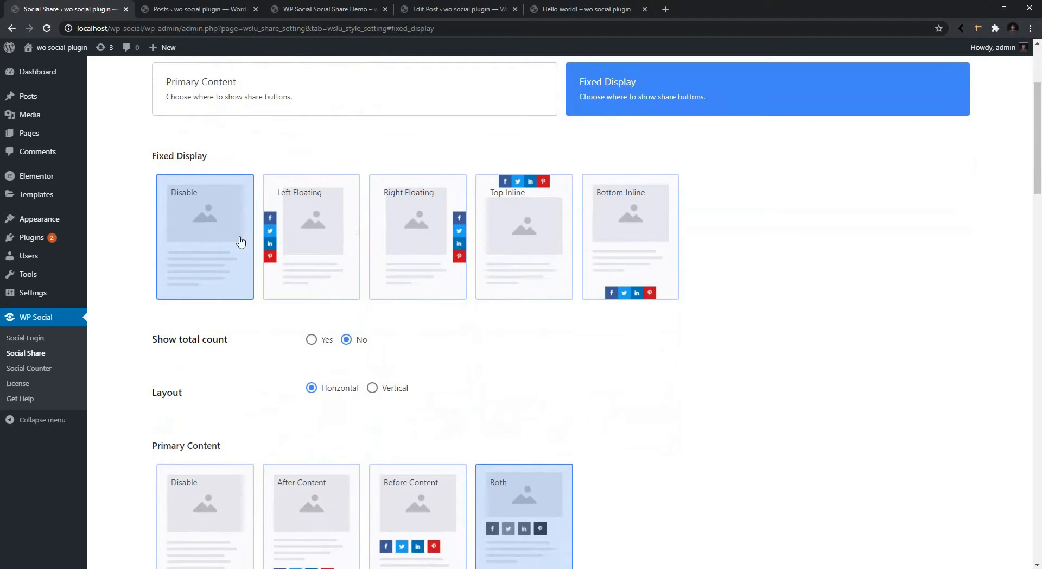
mouse_move(300, 229)
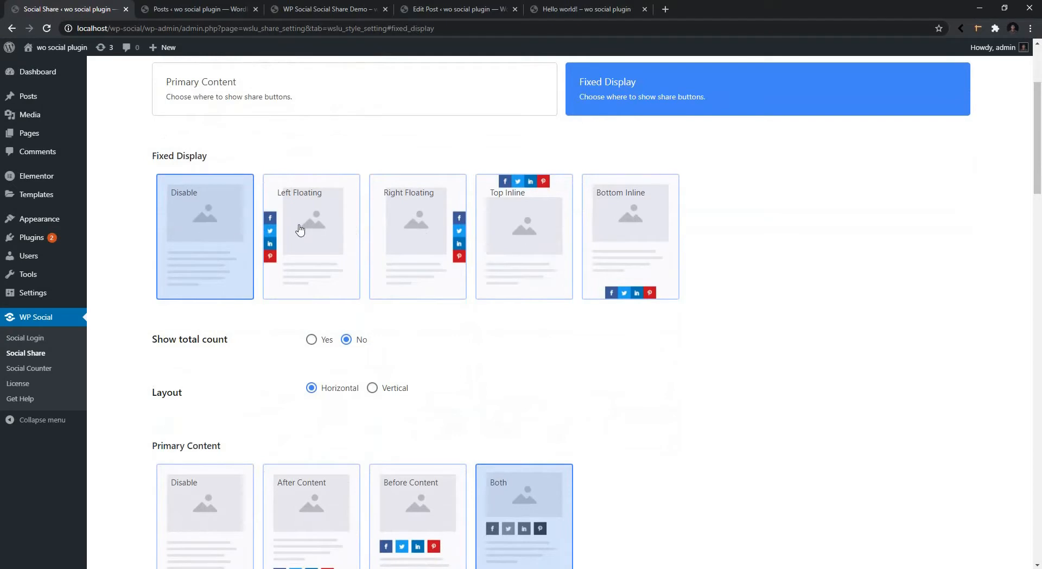
mouse_move(522, 247)
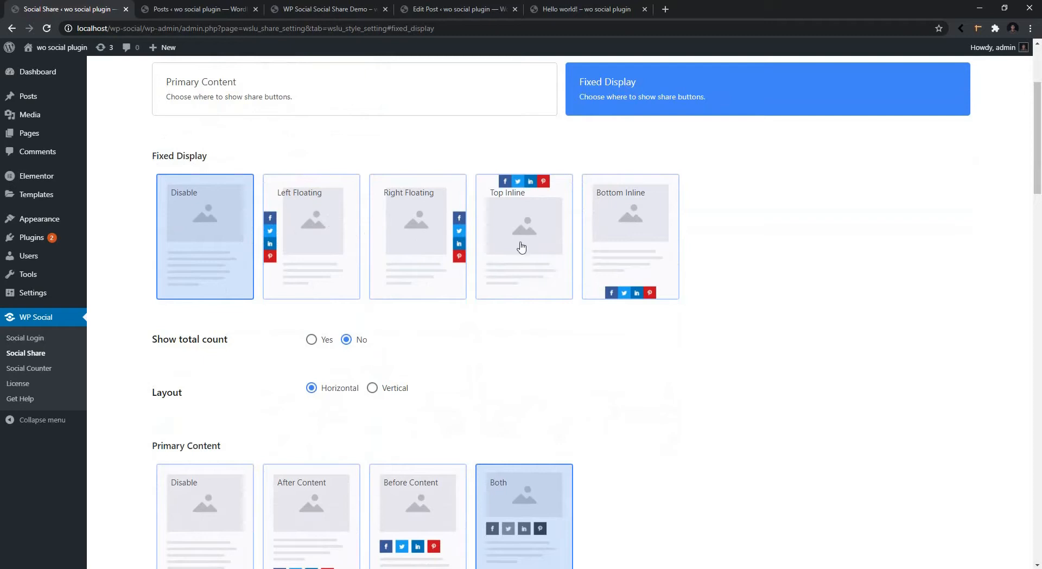
mouse_move(412, 337)
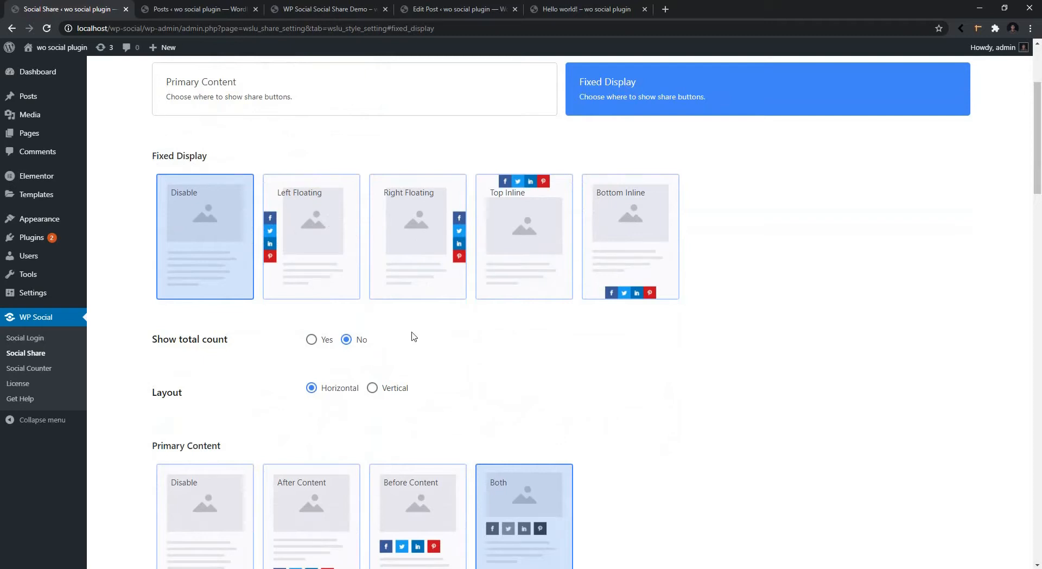
Step: Save a Right Floating, vertical-layout fixed display with circled filled icons
left_click(418, 236)
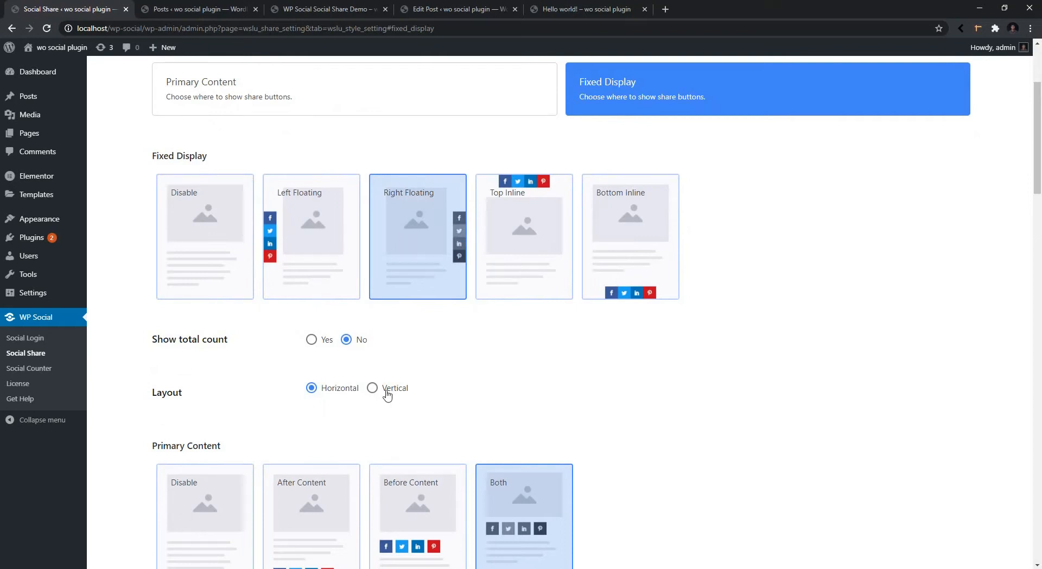
scroll("down", 3)
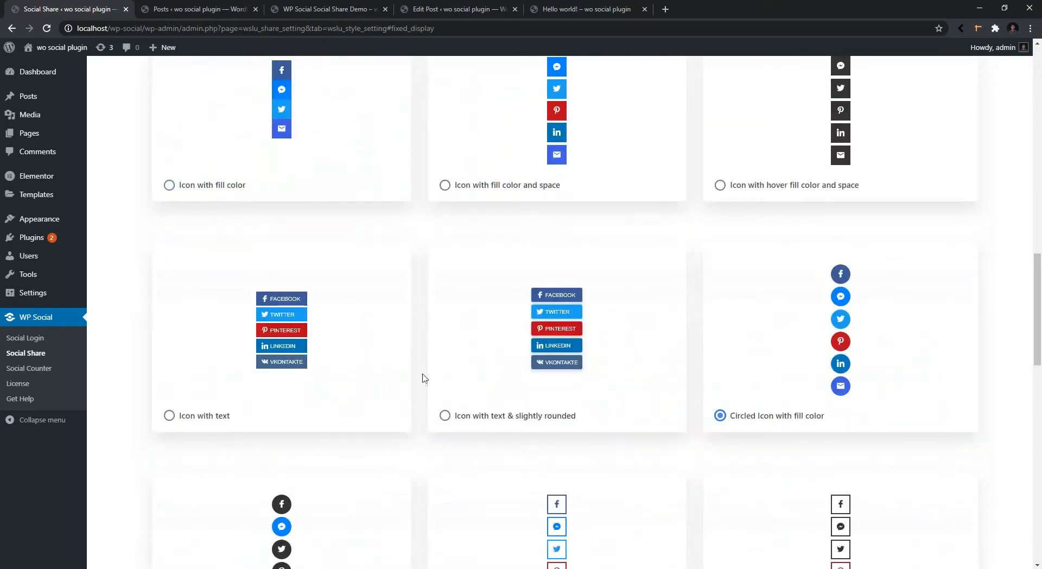
scroll("down", 3)
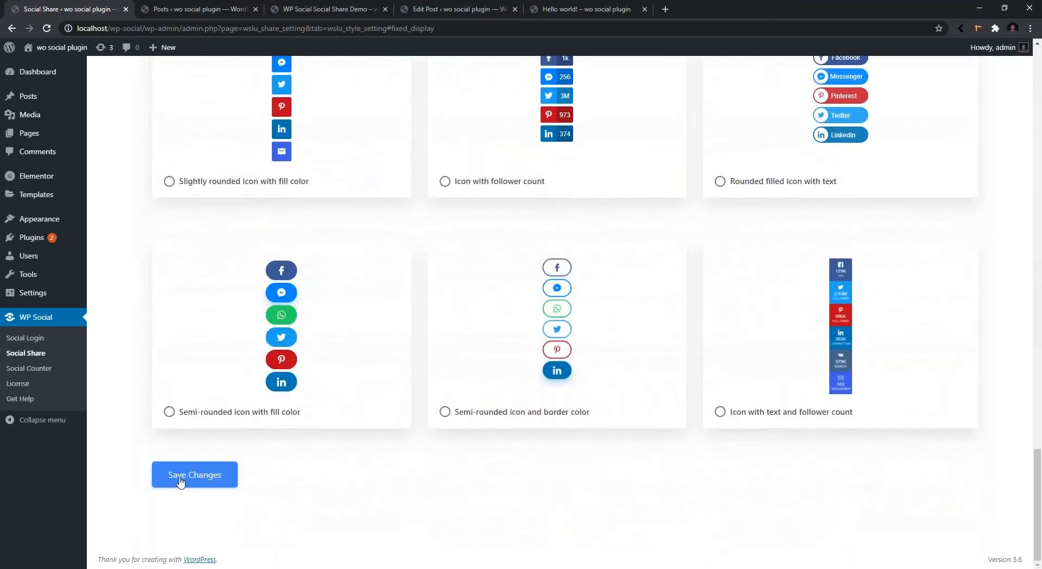
left_click(194, 474)
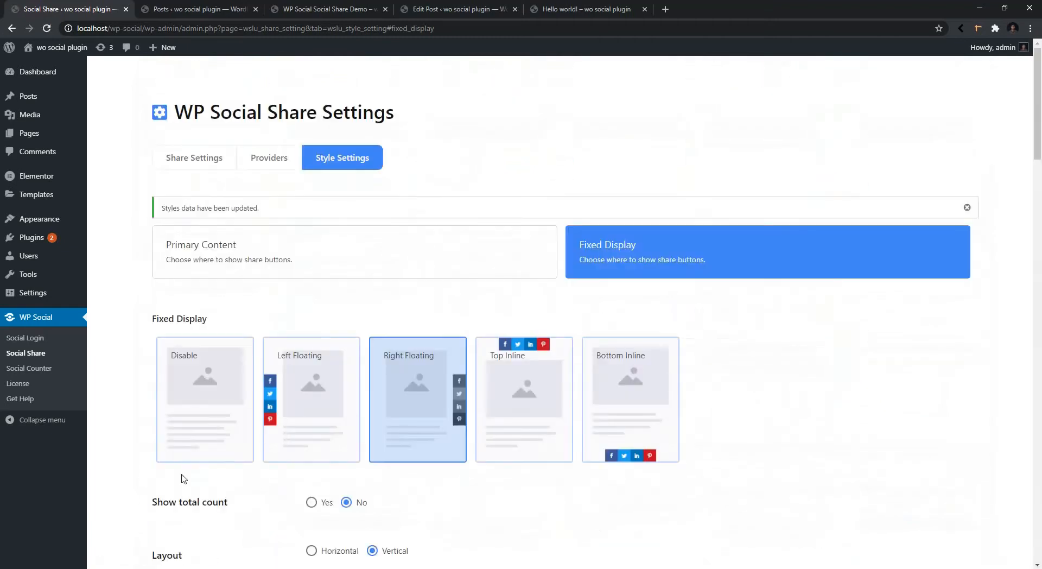
Step: Reload the demo post and scroll to see the right-floating vertical circled icons
left_click(325, 9)
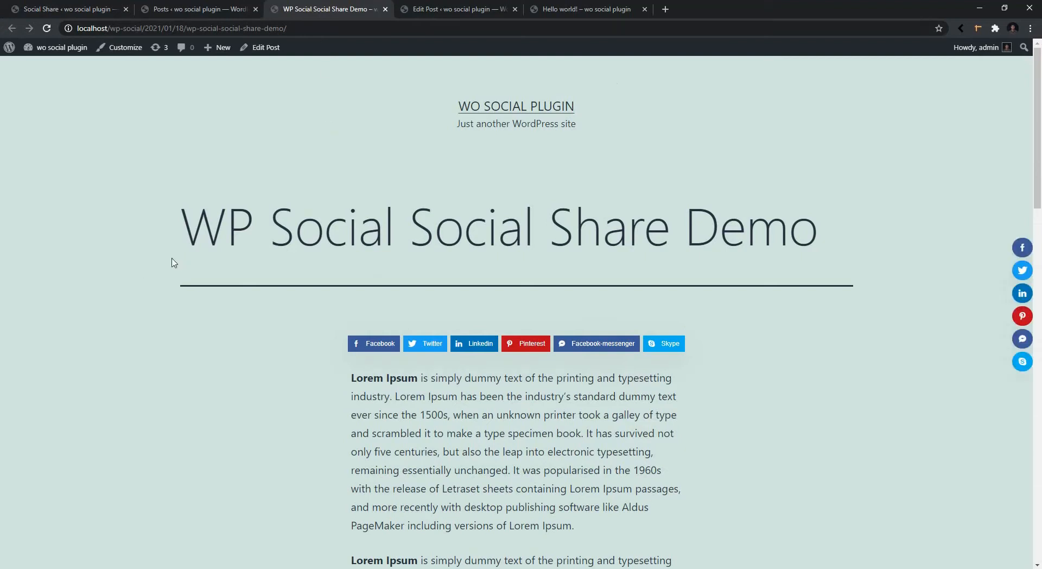
scroll("down", 3)
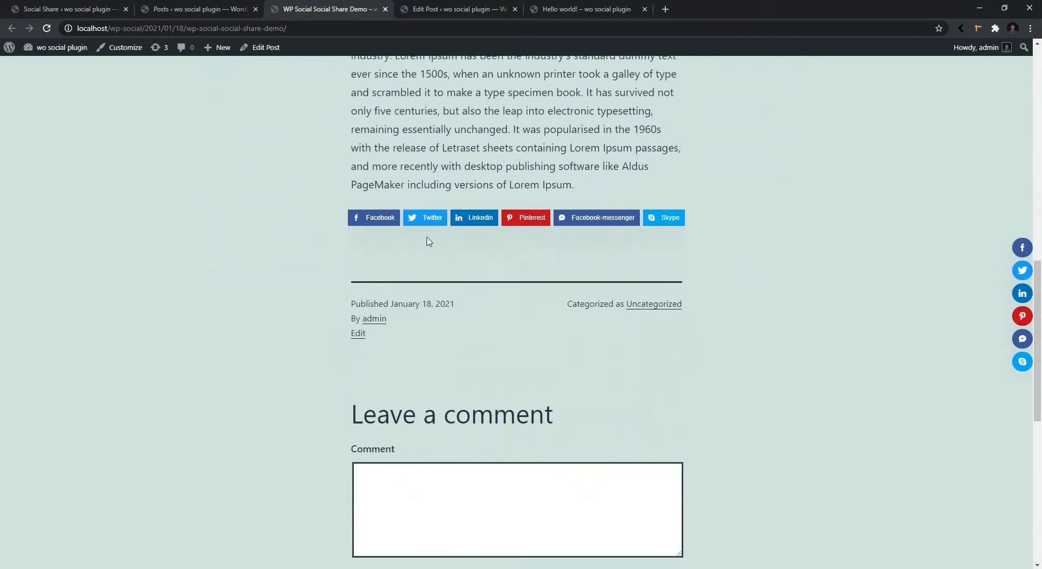
scroll("down", 3)
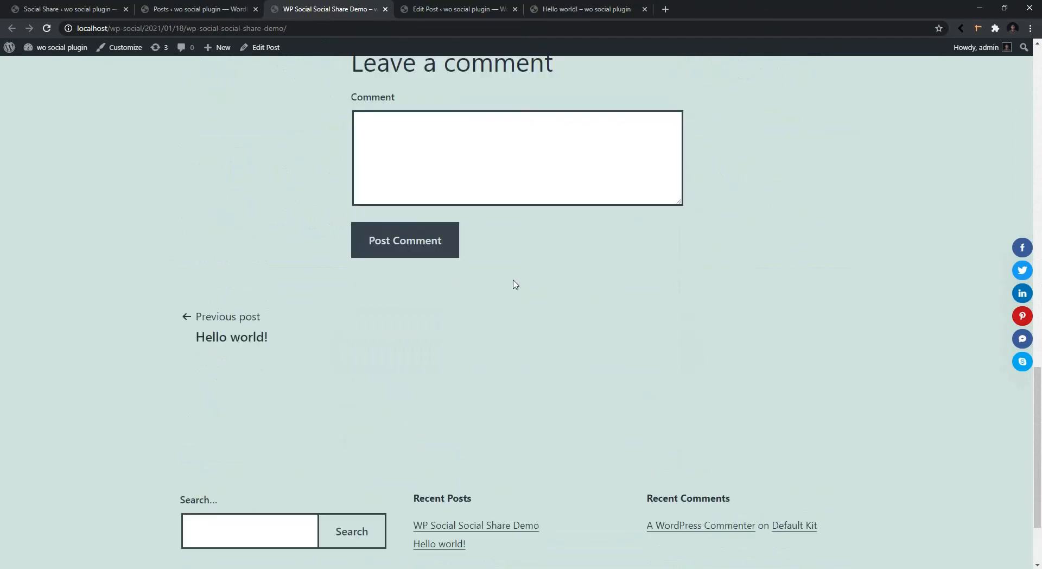